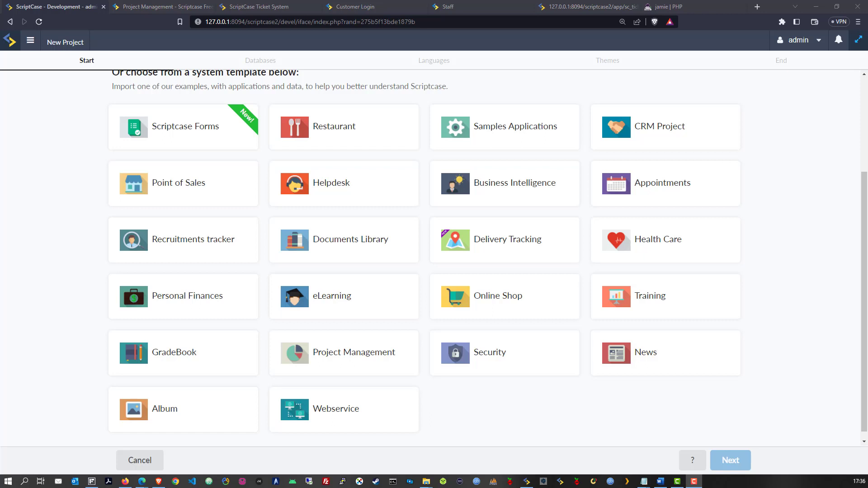
mouse_move(139, 460)
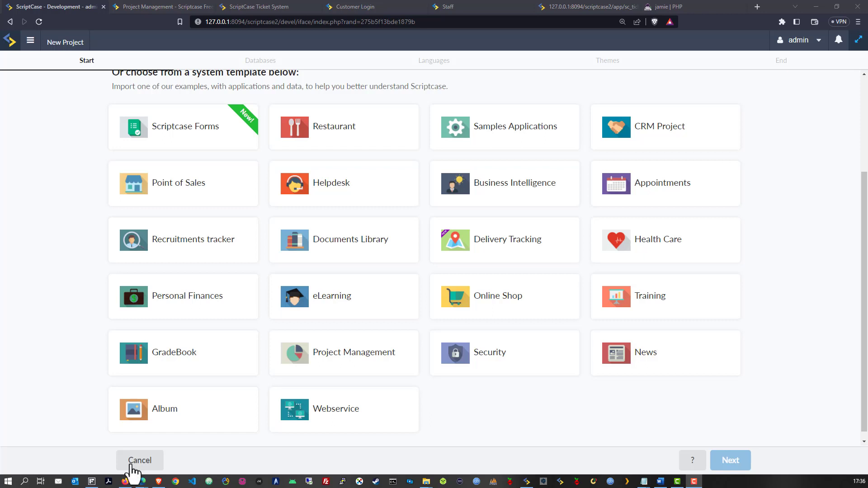
mouse_move(343, 424)
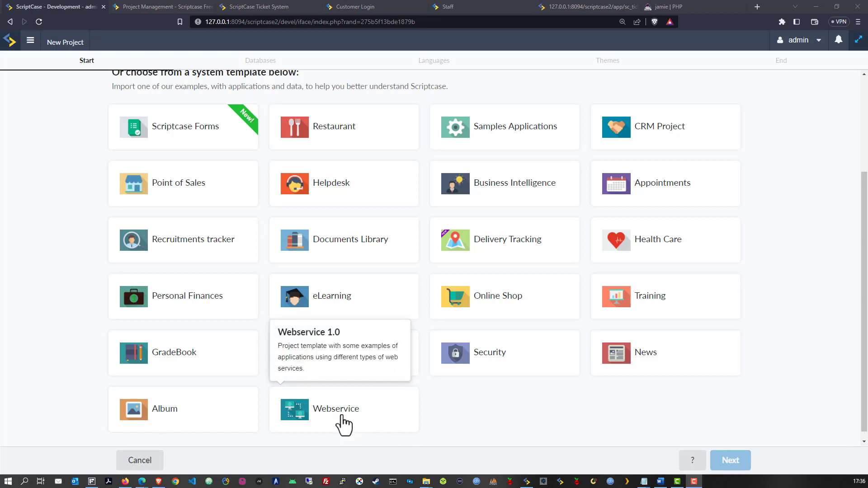
mouse_move(340, 422)
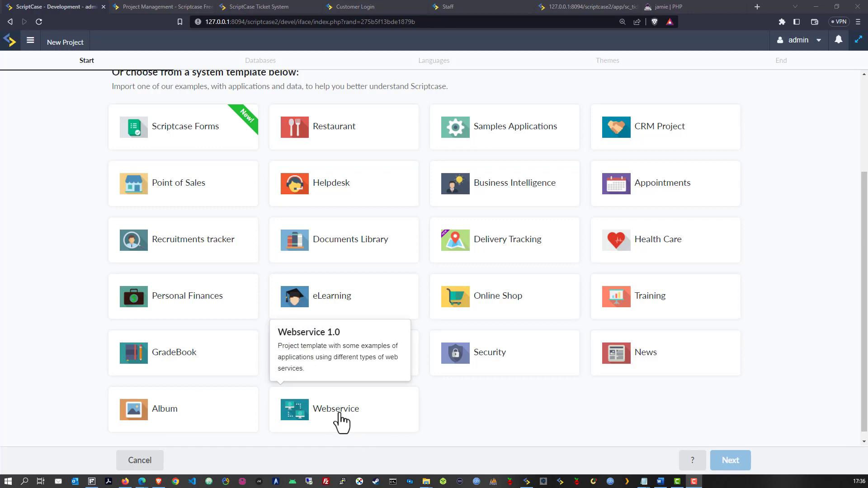
- Pick the Webservice system template and continue past the project details to the Databases step
click(343, 409)
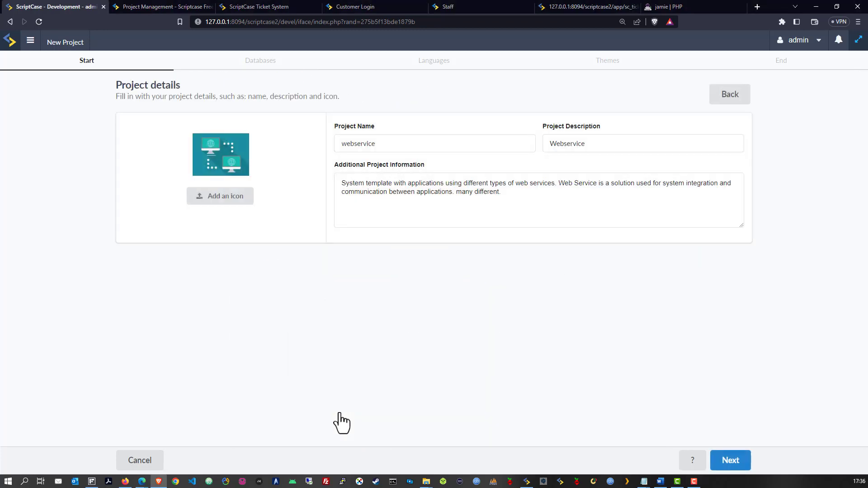
mouse_move(360, 402)
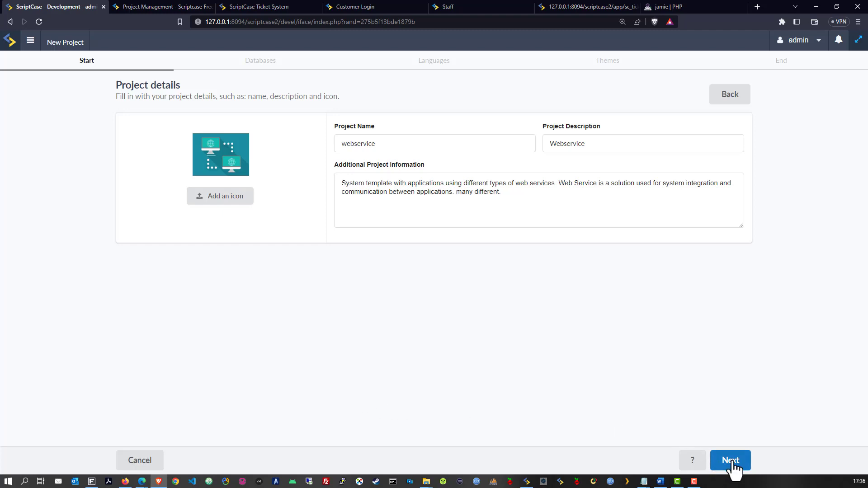
click(730, 461)
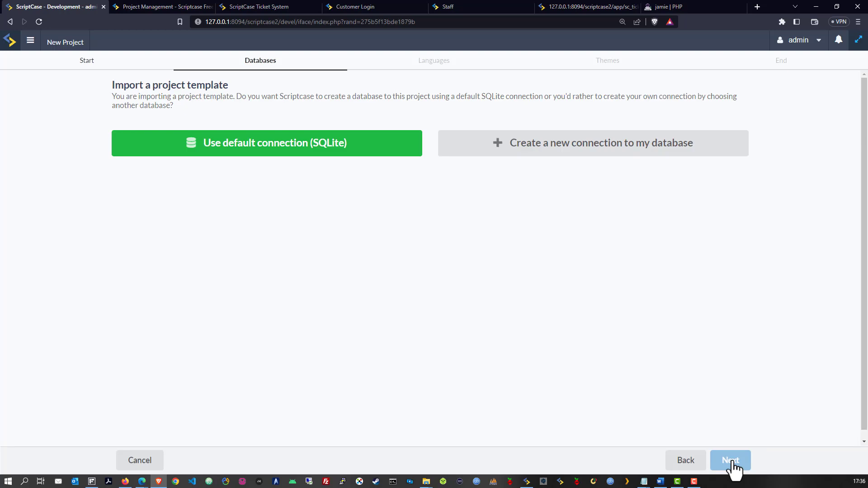
mouse_move(235, 166)
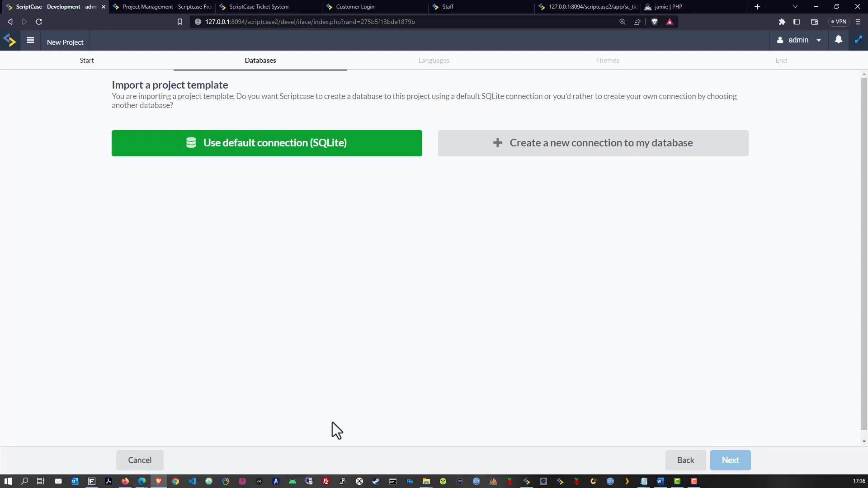
click(266, 143)
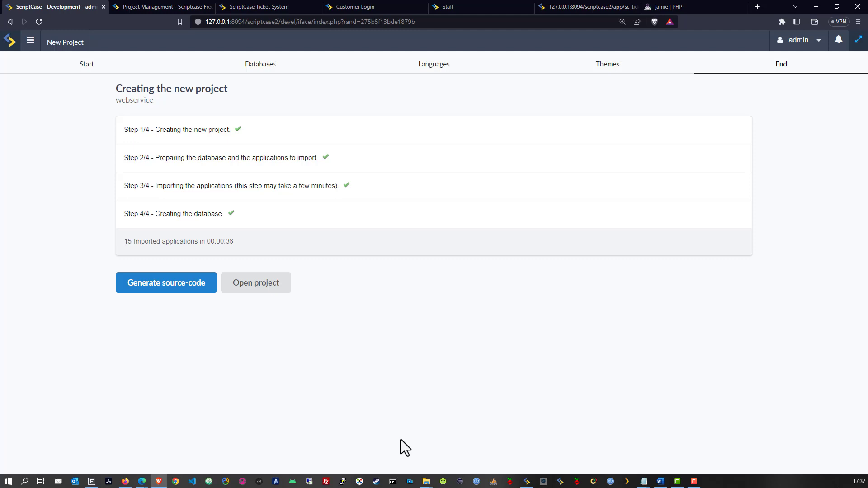
mouse_move(417, 435)
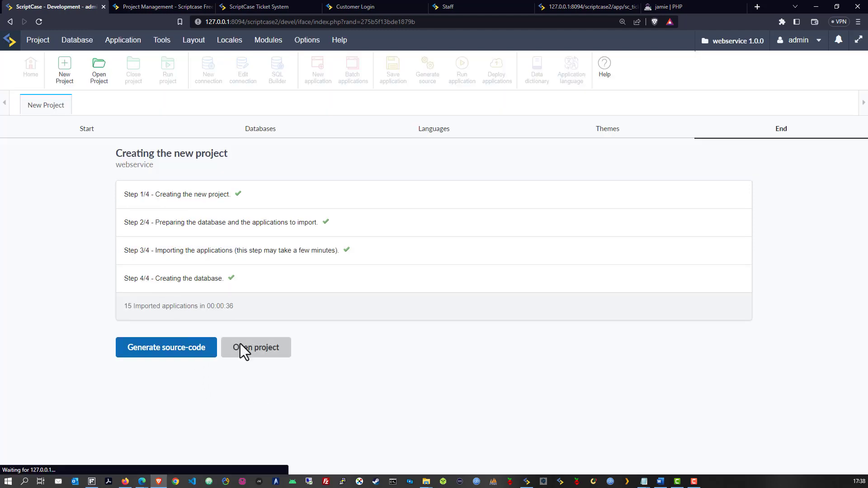
- Open the newly created webservice project
click(166, 347)
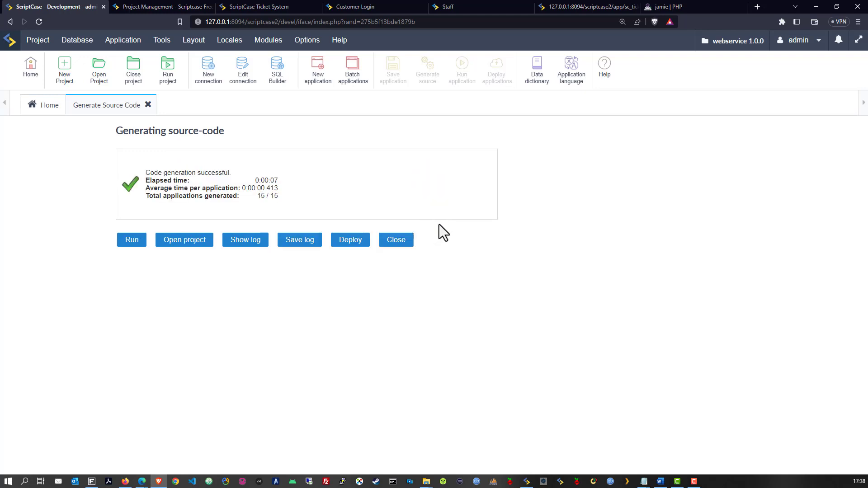
mouse_move(147, 279)
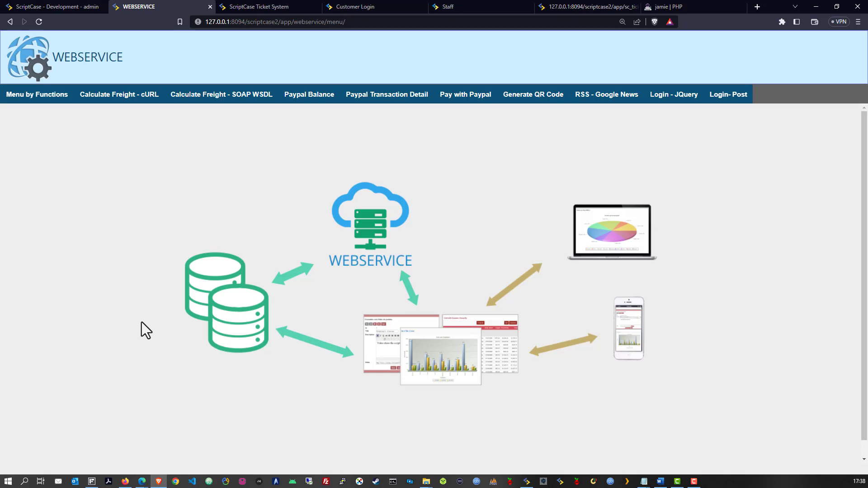
mouse_move(121, 308)
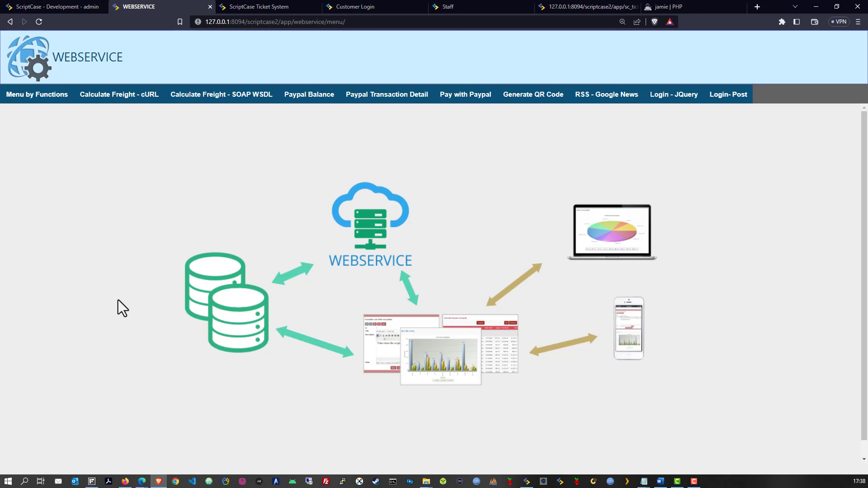
mouse_move(43, 94)
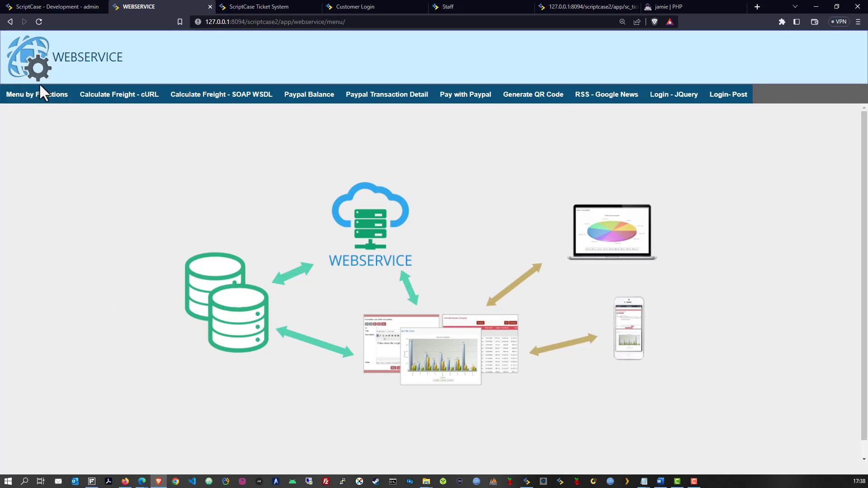
mouse_move(127, 200)
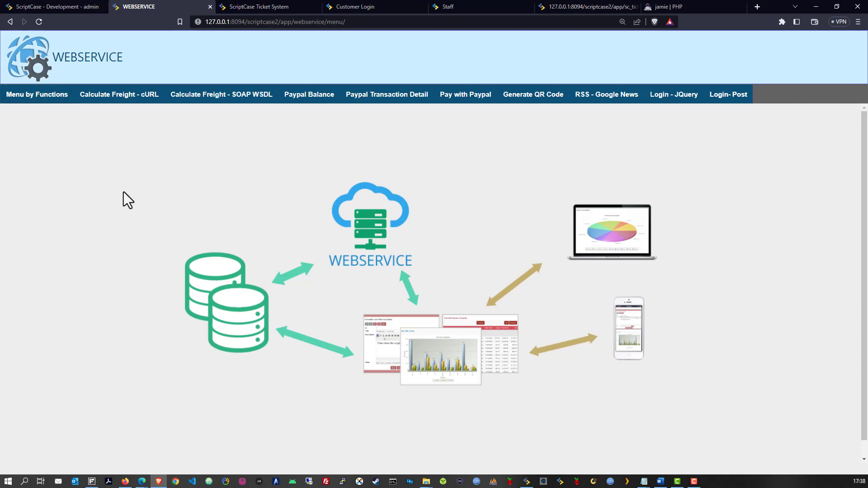
mouse_move(145, 229)
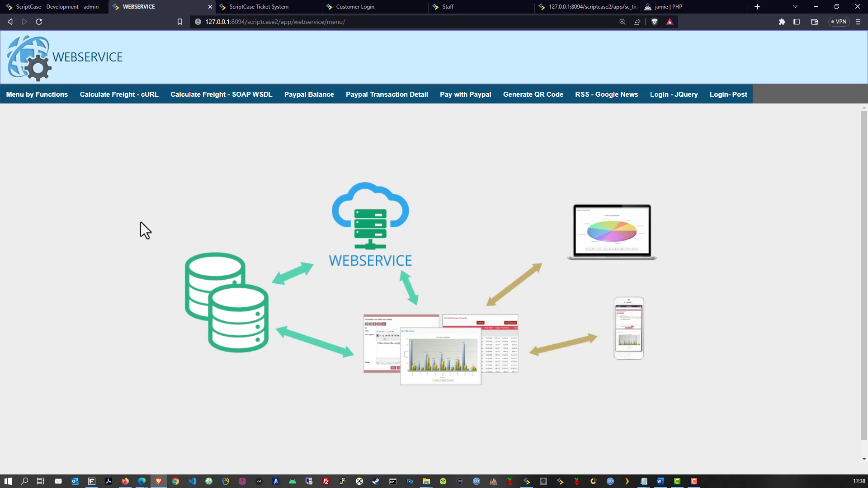
mouse_move(114, 121)
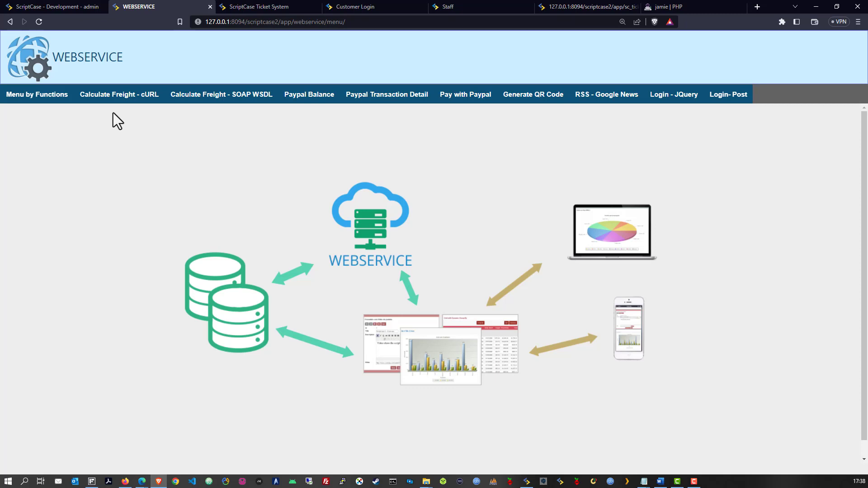
- Show the 'Menu by Functions' submenu in the running WEBSERVICE app
click(37, 94)
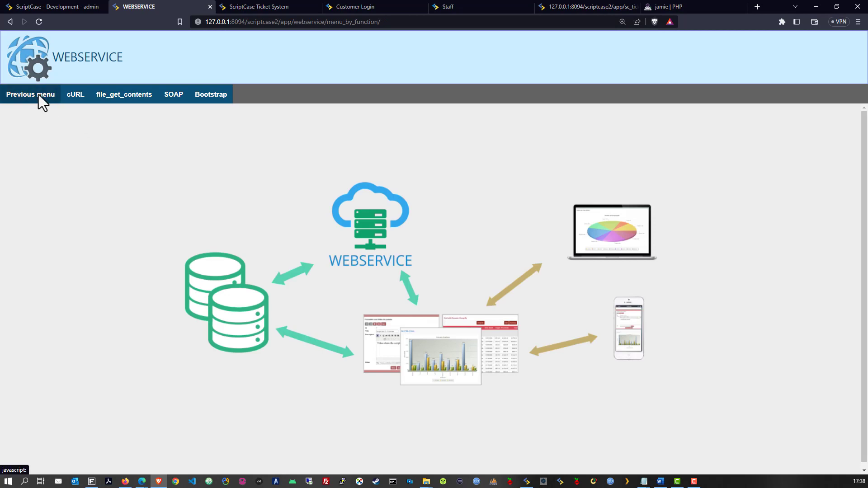
- View the cURL samples: Calculate Freight, Paypal Balance, Paypal Transaction Detail and Pay with Paypal
click(76, 94)
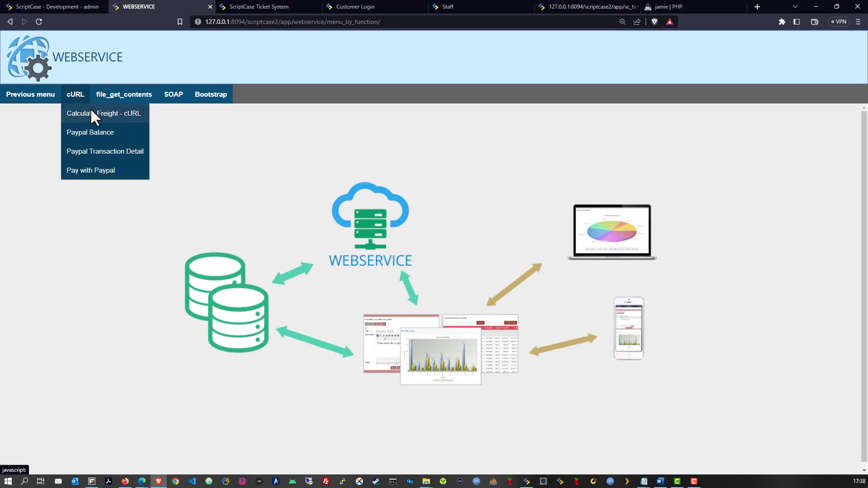
click(103, 113)
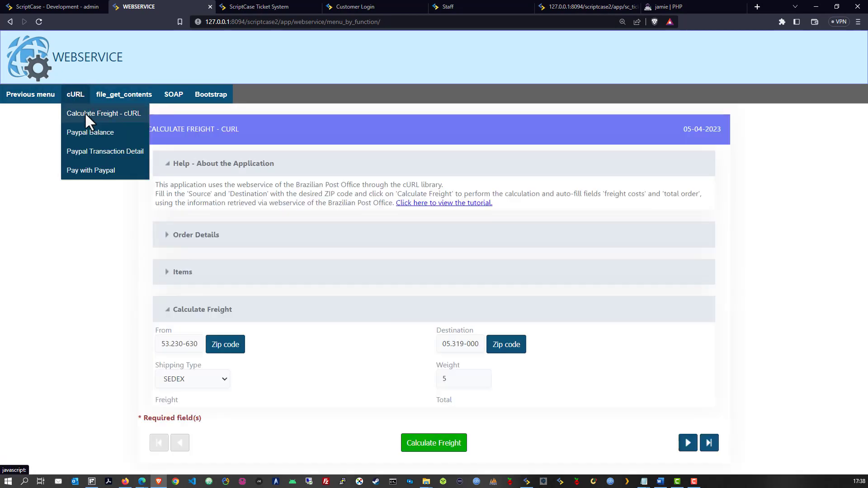
click(90, 131)
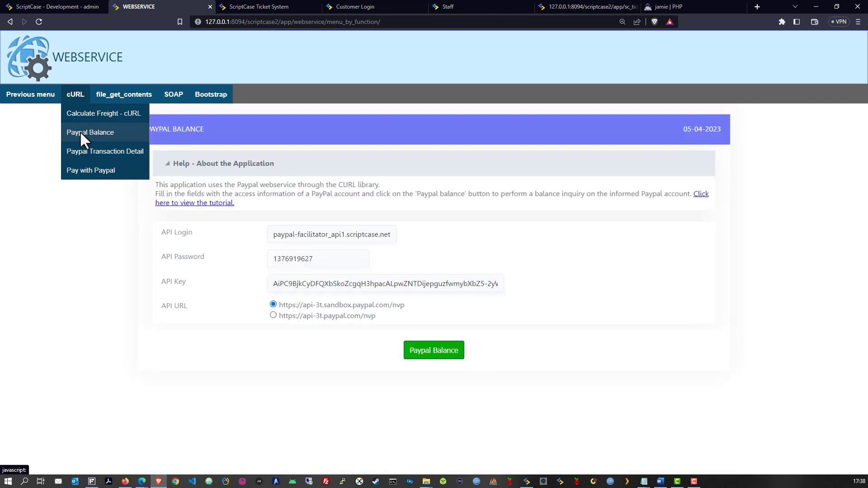
click(104, 151)
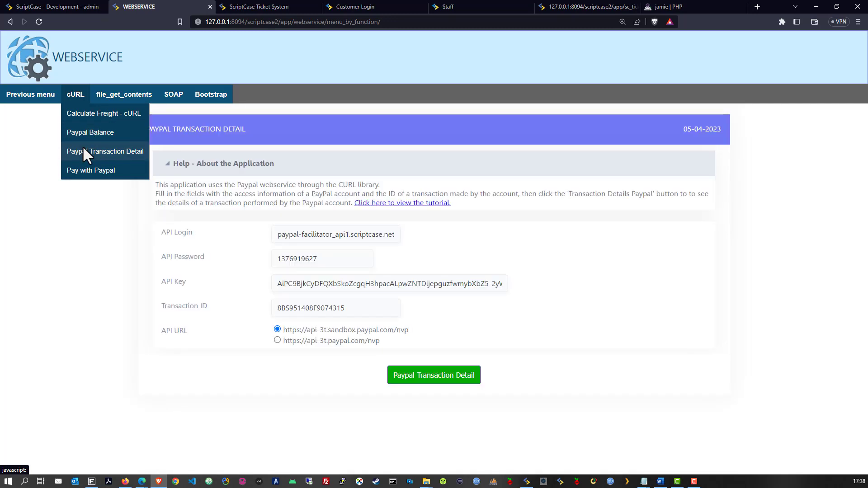
click(90, 170)
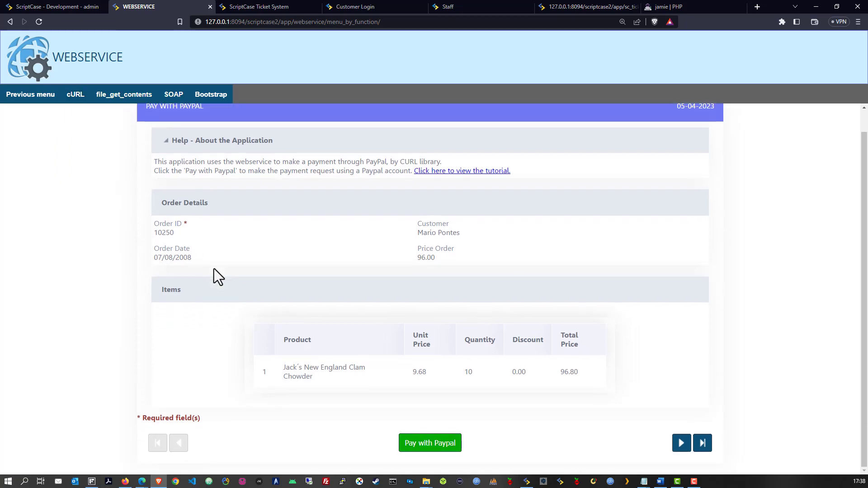
click(75, 94)
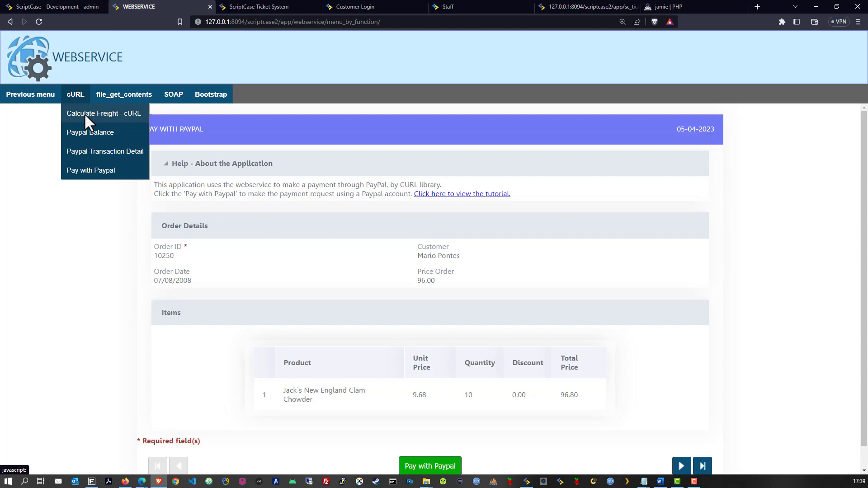
mouse_move(90, 170)
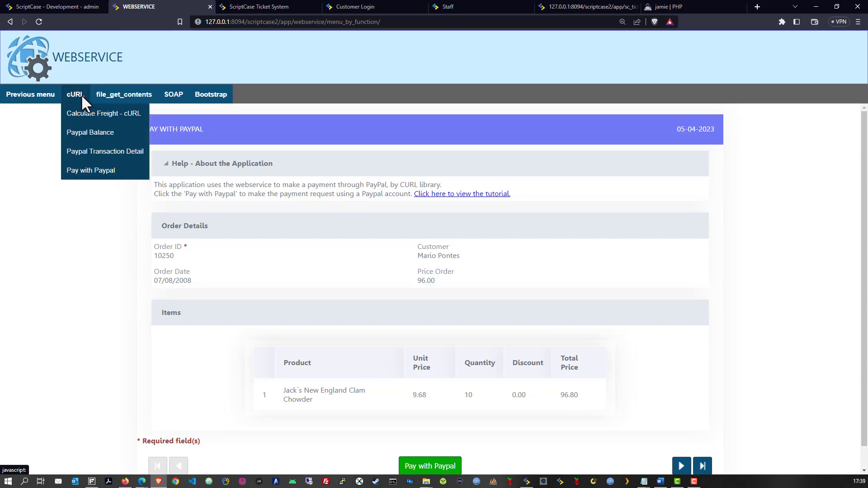
click(90, 131)
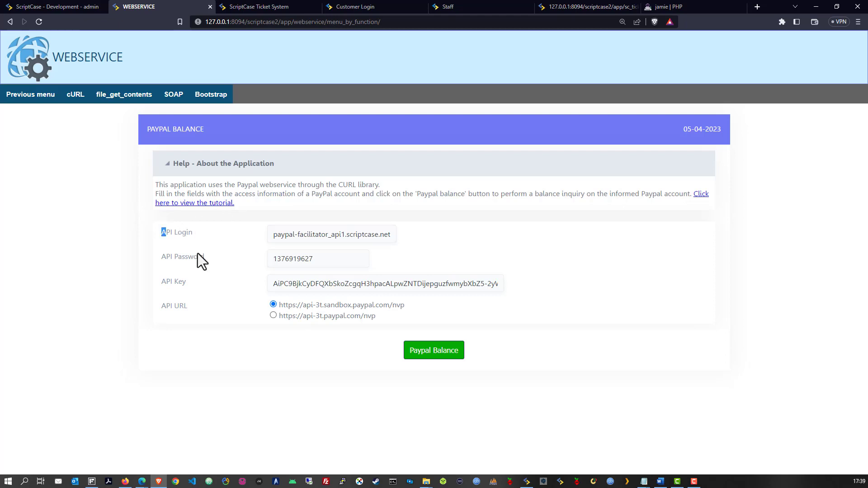
click(124, 94)
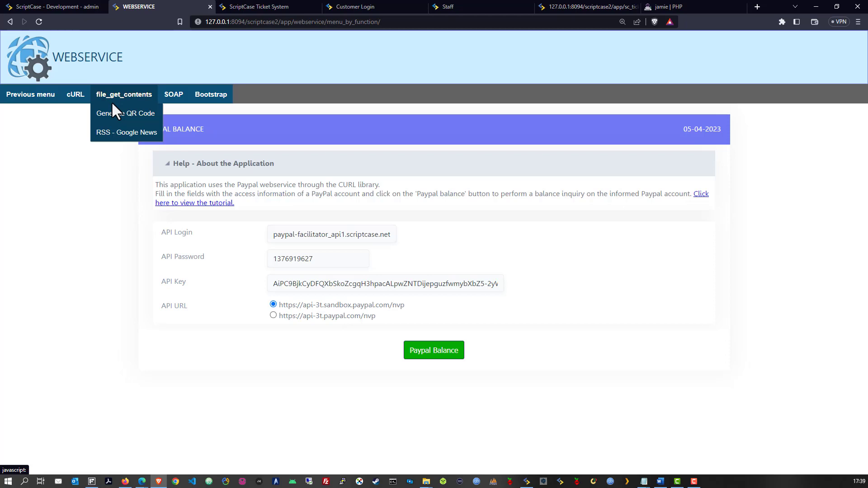
mouse_move(133, 123)
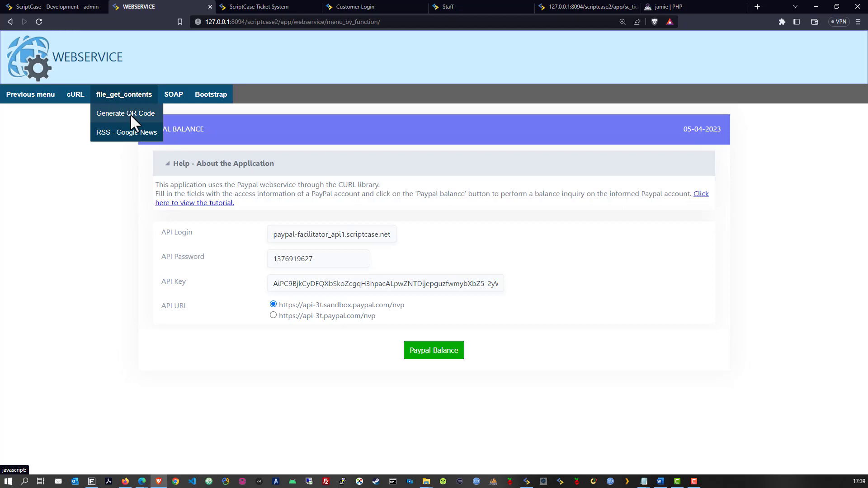
- Generate the BEVERAGES QR code, then scroll through the Google News RSS top stories
click(125, 113)
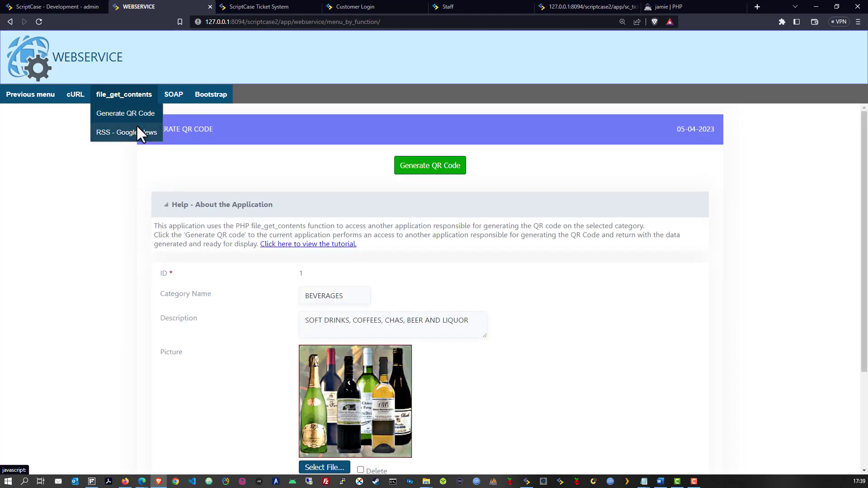
scroll(down, 3)
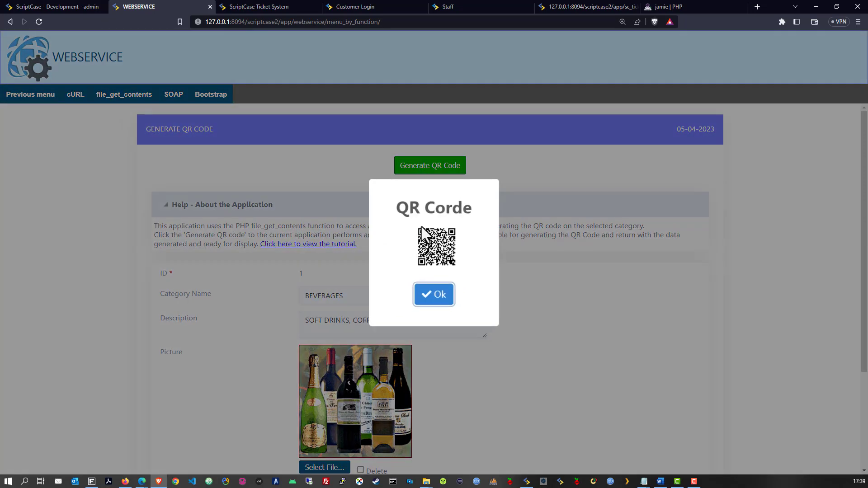
click(434, 294)
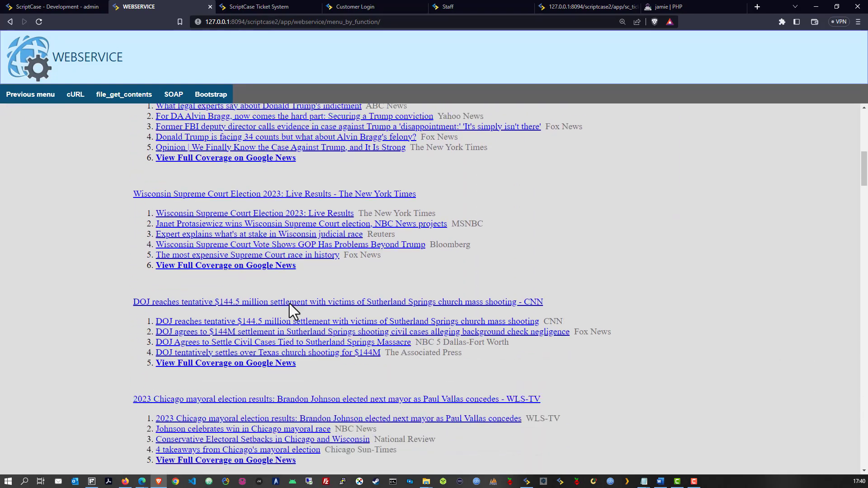
scroll(down, 3)
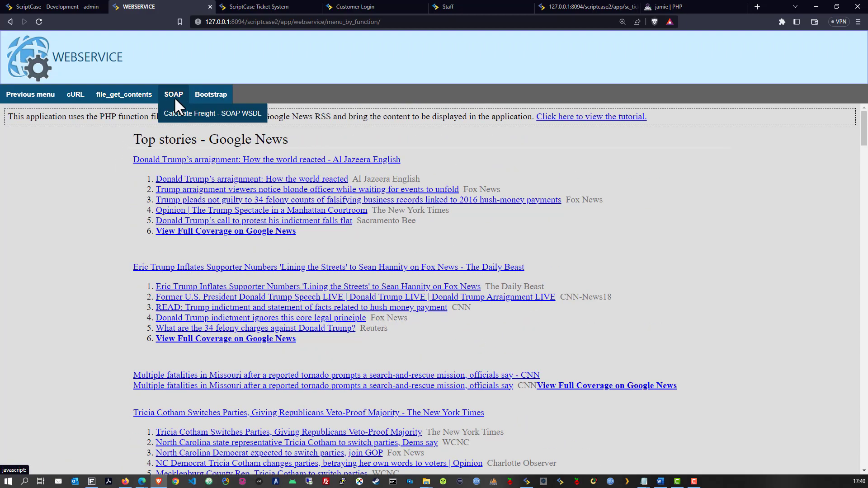
mouse_move(176, 104)
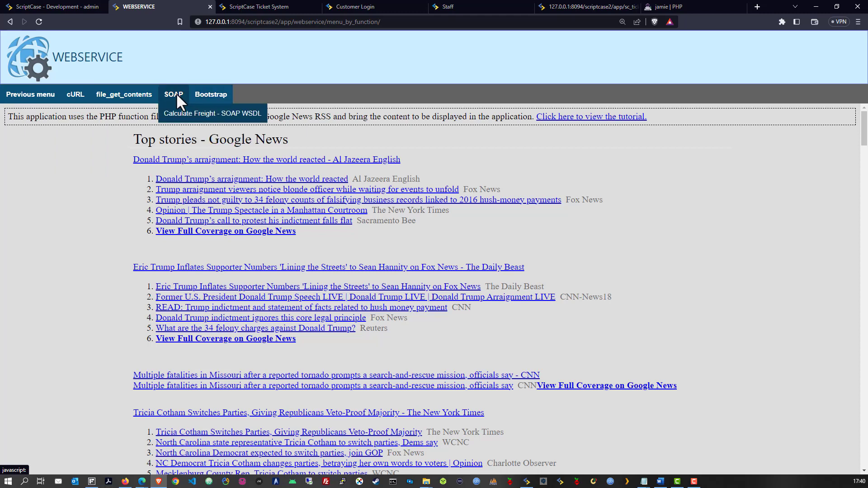
- Calculate freight in the SOAP WSDL app, getting 155,10 with 2-day delivery
click(212, 113)
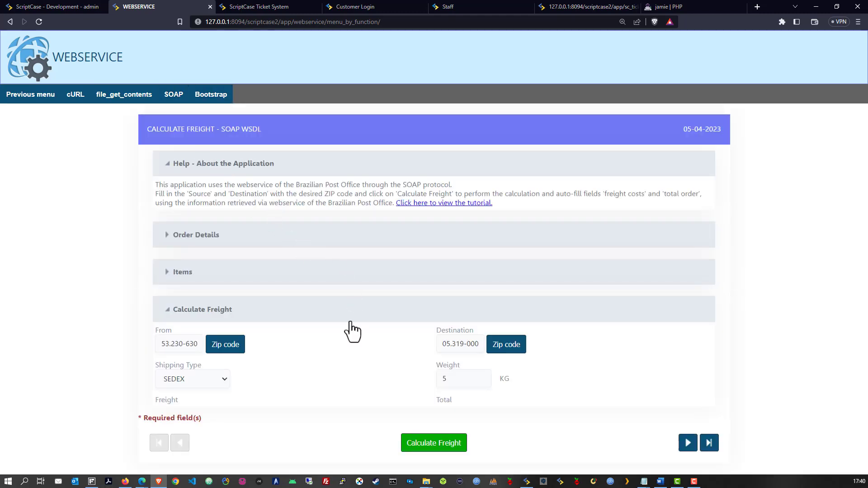
mouse_move(433, 443)
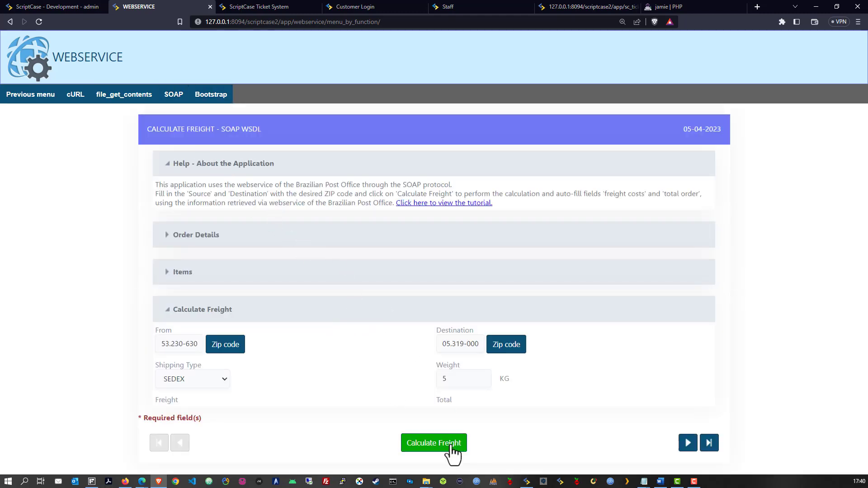
click(433, 443)
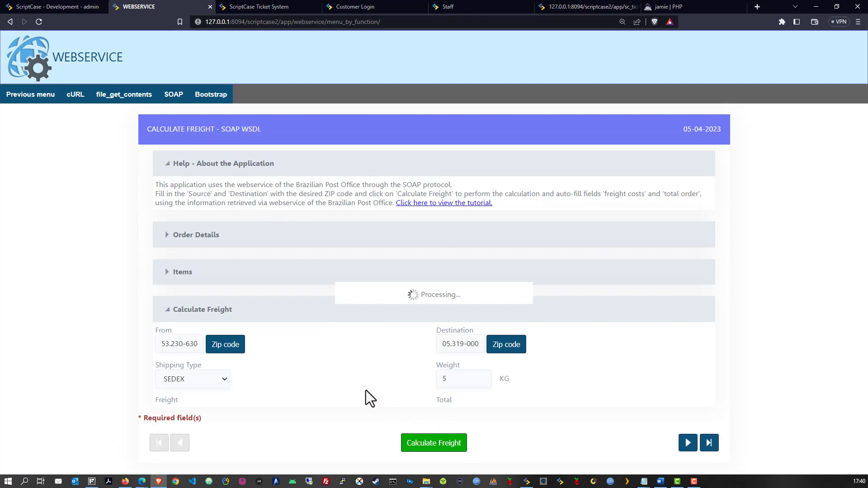
click(434, 442)
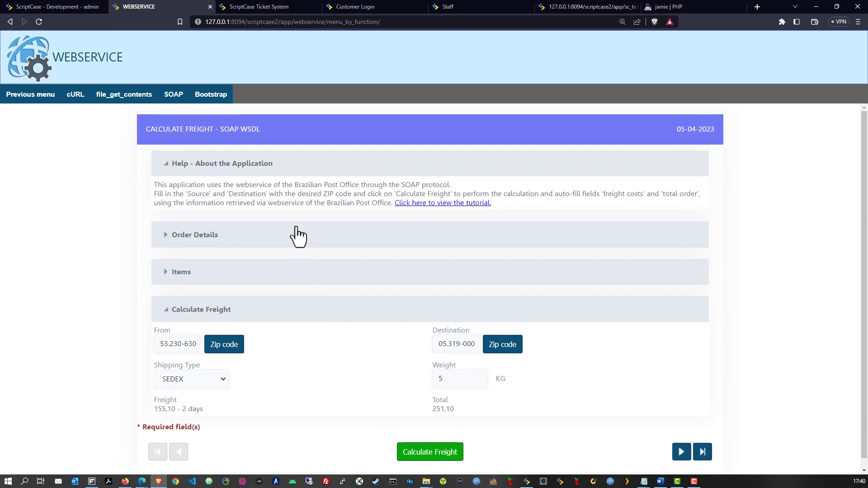
mouse_move(533, 198)
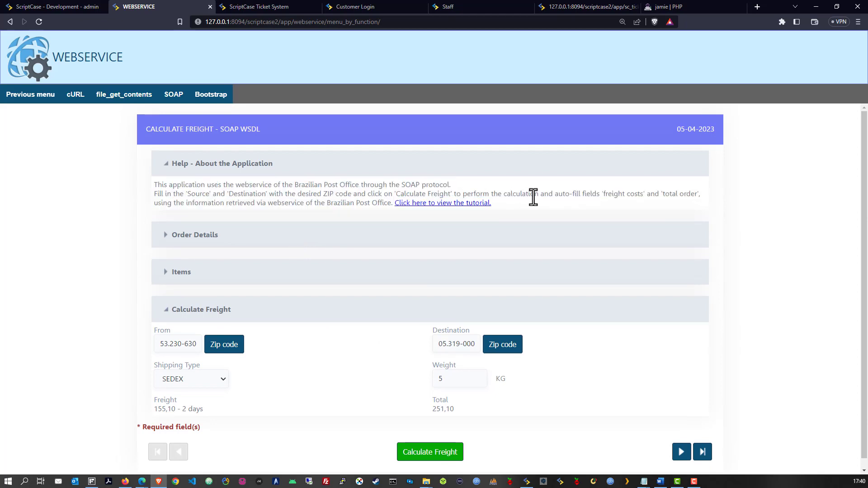
- Open the Login - JQuery application, then run the generated project again
click(210, 94)
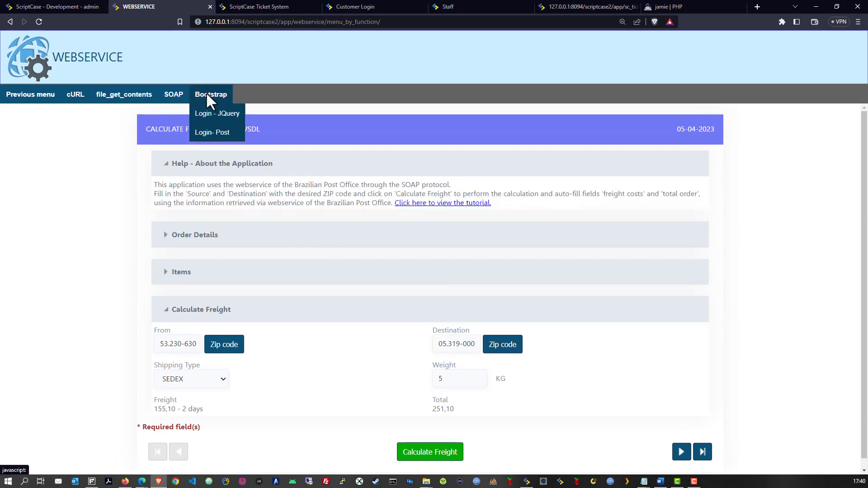
mouse_move(217, 113)
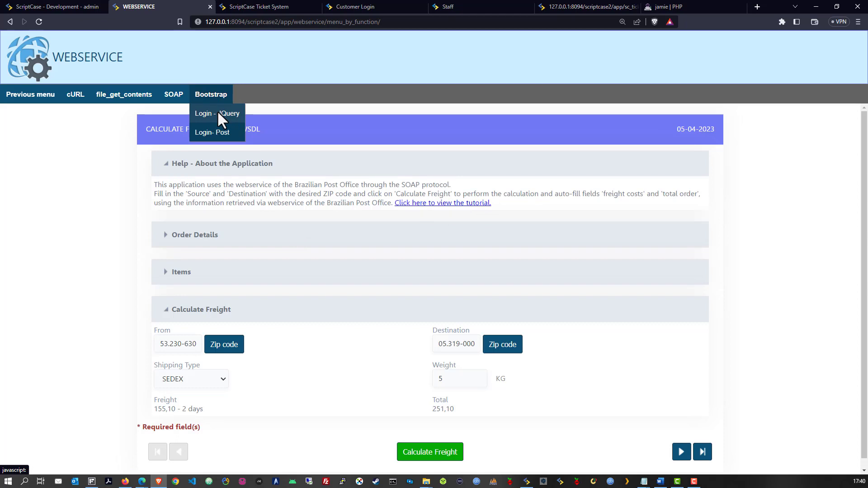
click(217, 114)
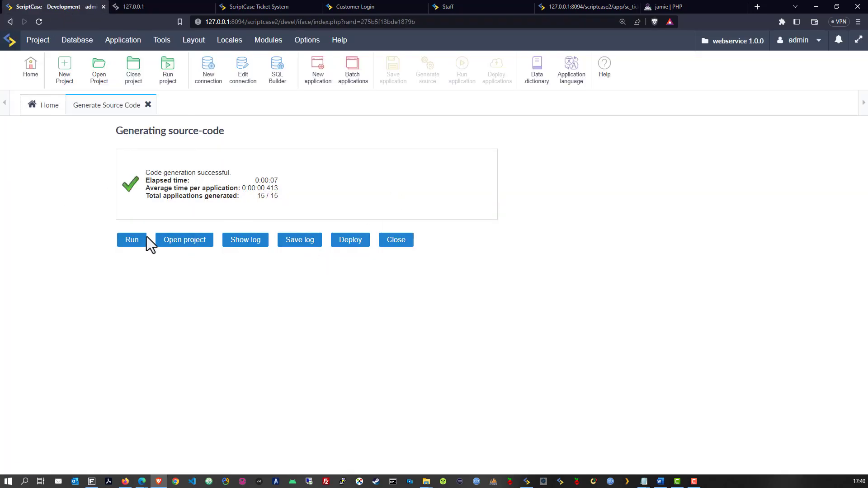
click(132, 240)
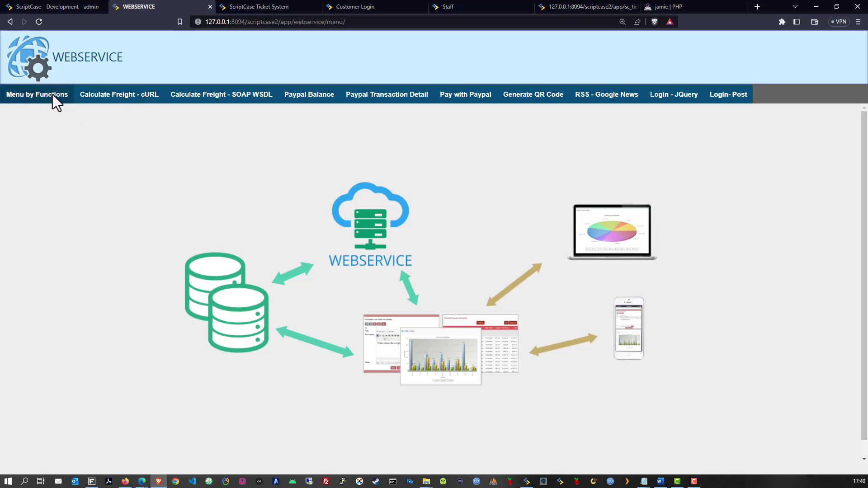
- View the Bootstrap Login - Post, PayPal balance and Login - JQuery apps
click(37, 94)
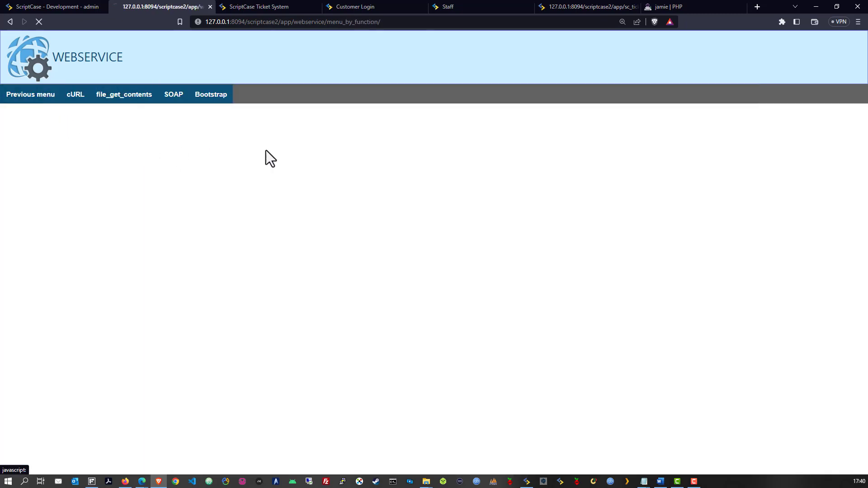
click(210, 94)
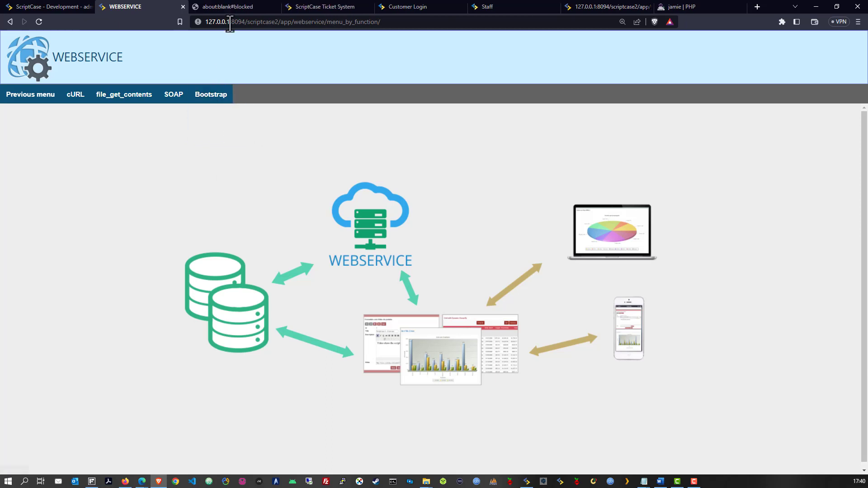
click(212, 94)
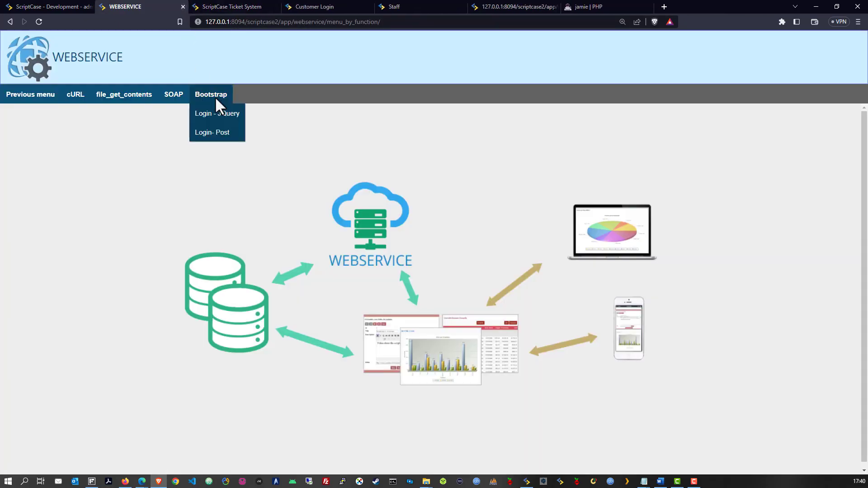
click(211, 132)
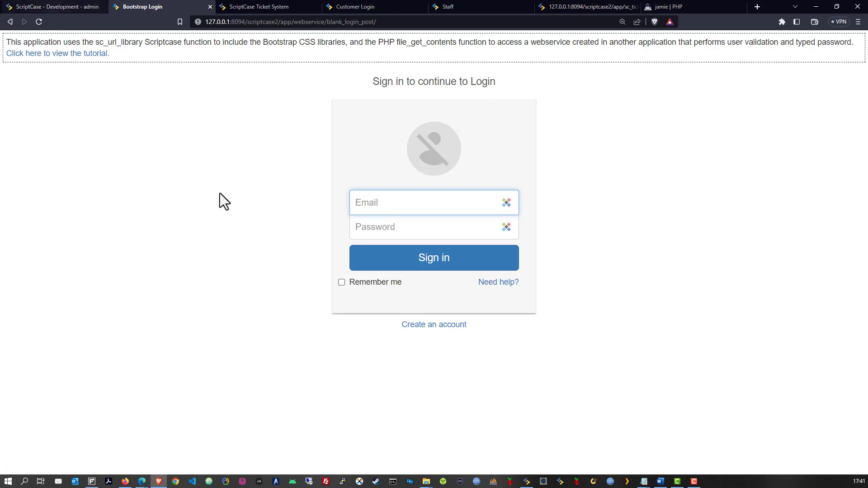
click(50, 6)
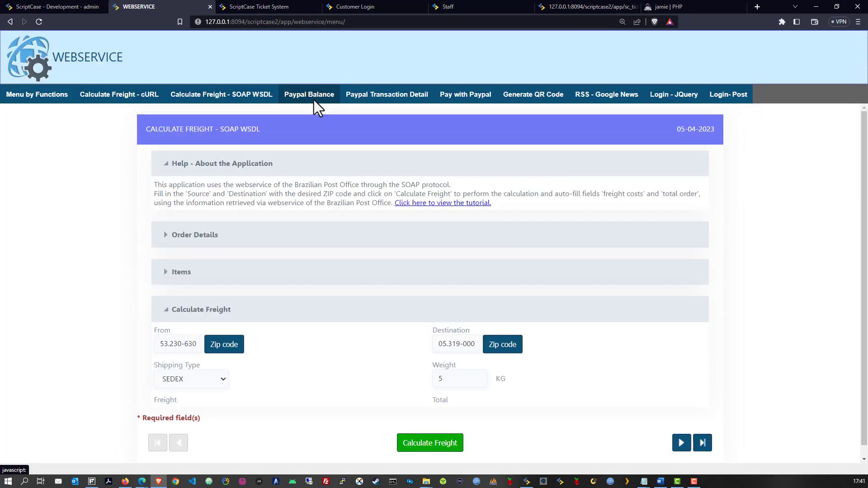
click(309, 94)
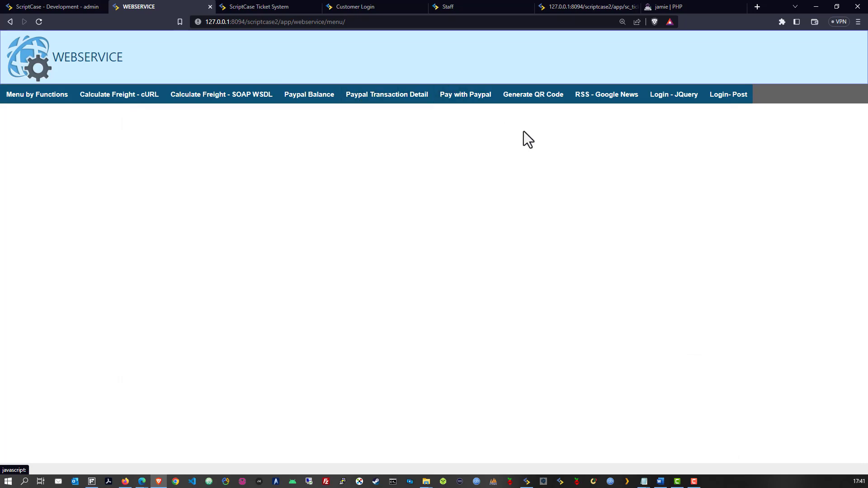
mouse_move(674, 94)
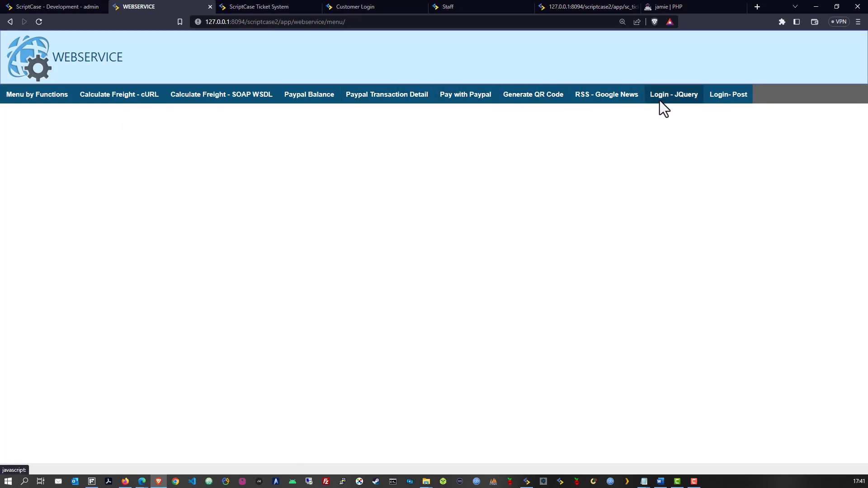
click(53, 7)
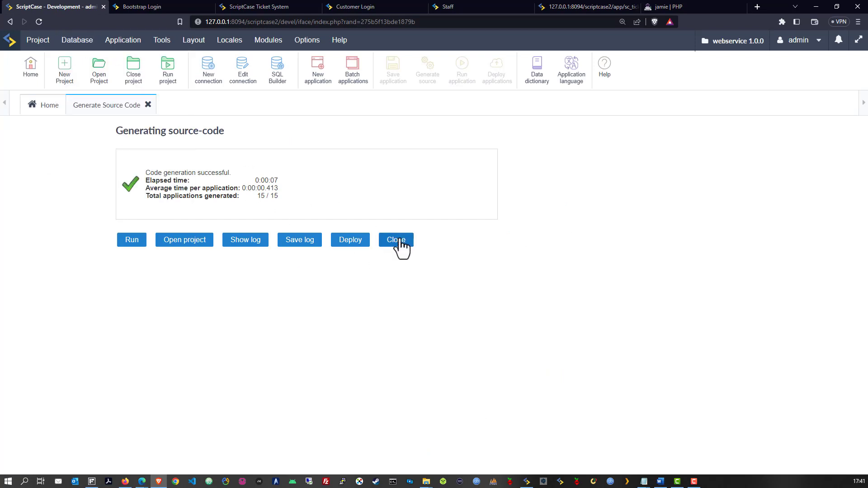
- Close the generation results and expand the SOAP, cURL and correios folders
click(395, 240)
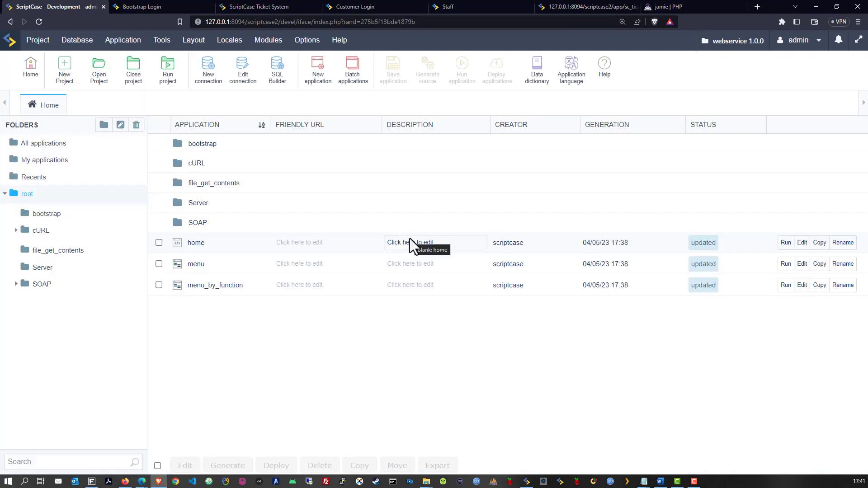
mouse_move(403, 345)
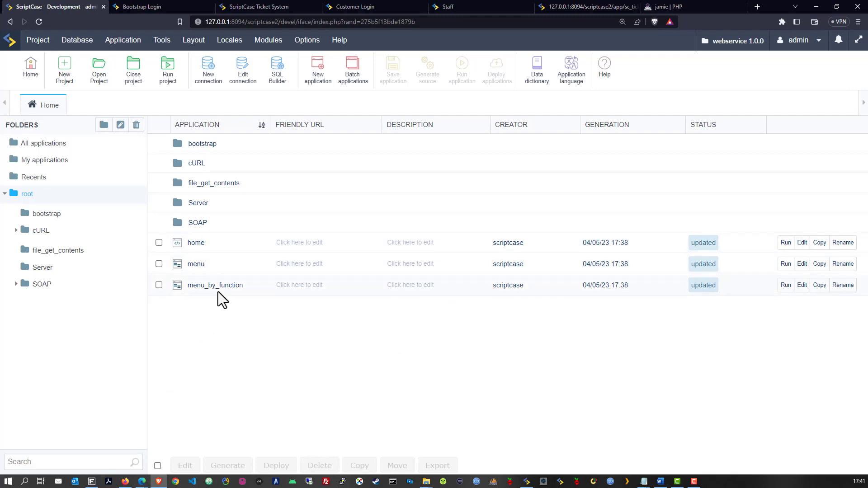
click(16, 284)
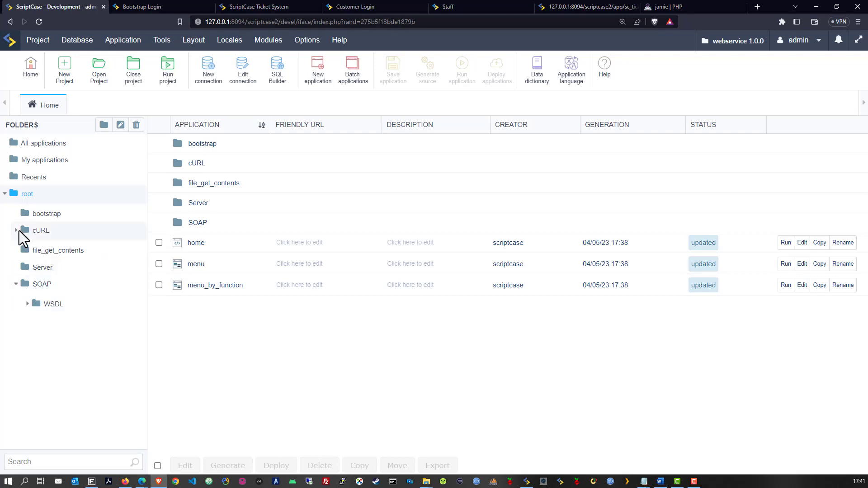
click(17, 230)
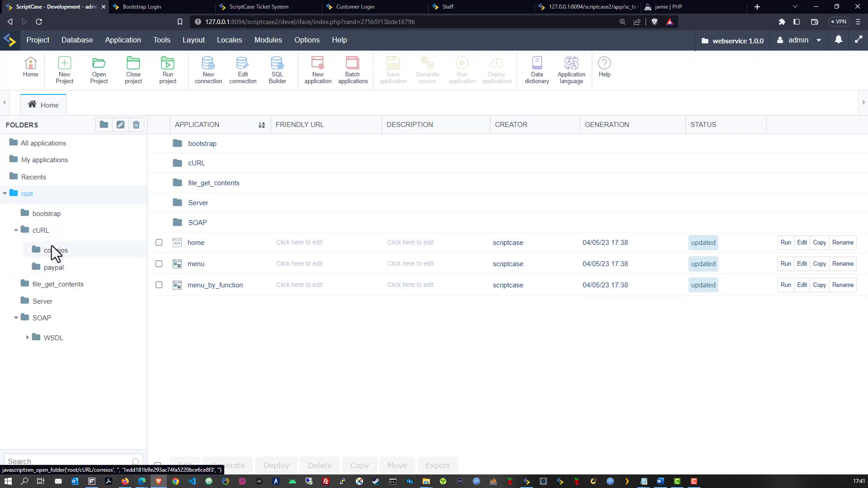
click(40, 229)
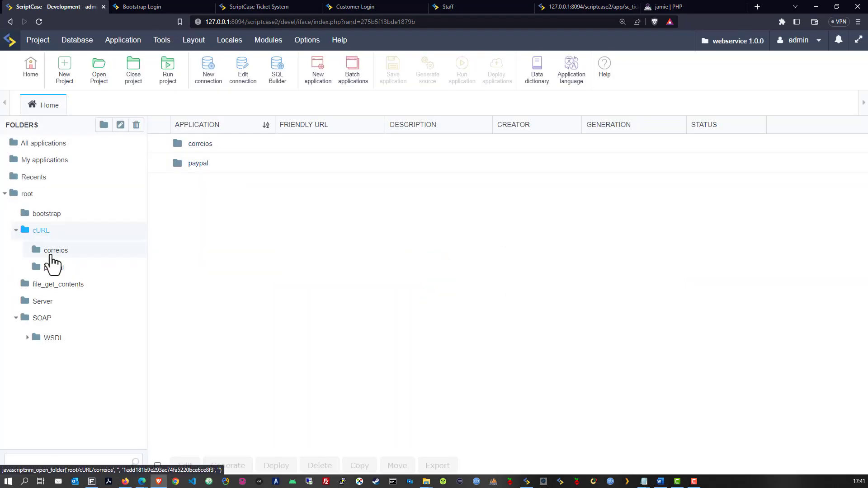
click(55, 250)
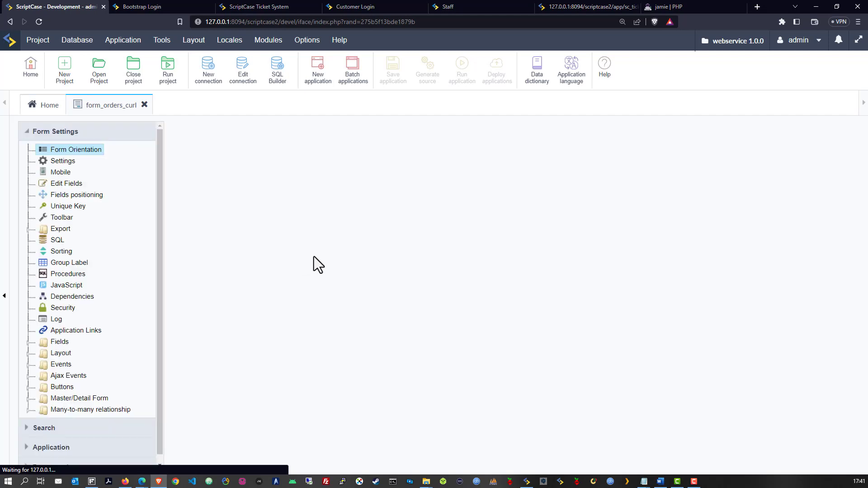
- View form_orders_curl's onApplicationInit code, then its onLoad weight and ZIP code assignments
click(77, 149)
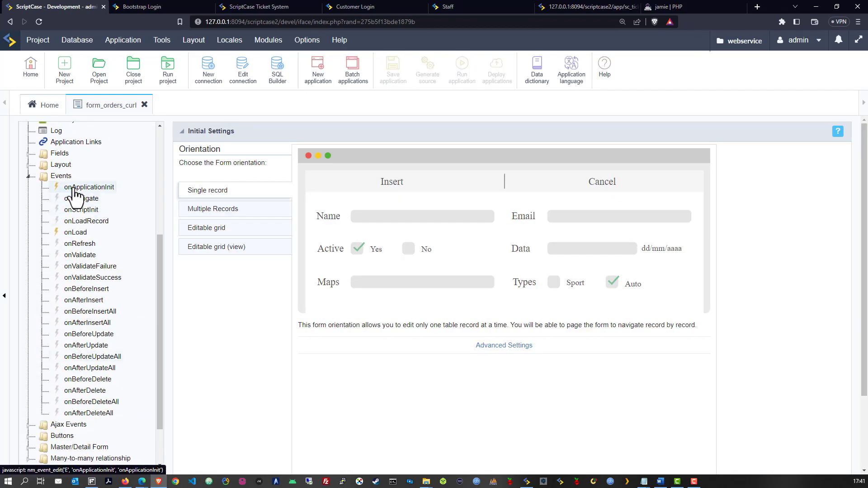
click(89, 187)
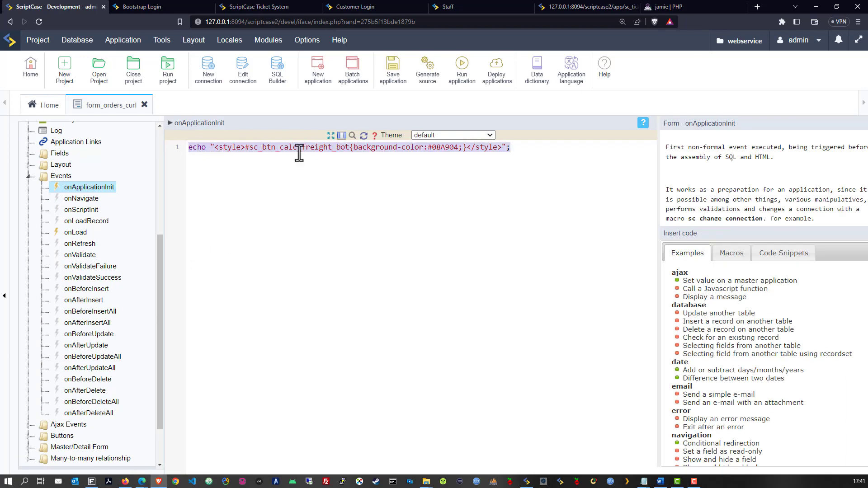
click(80, 243)
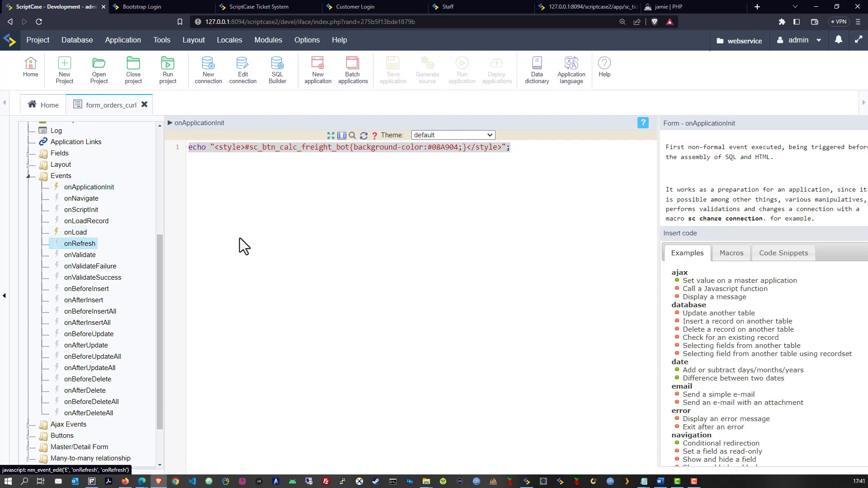
click(76, 232)
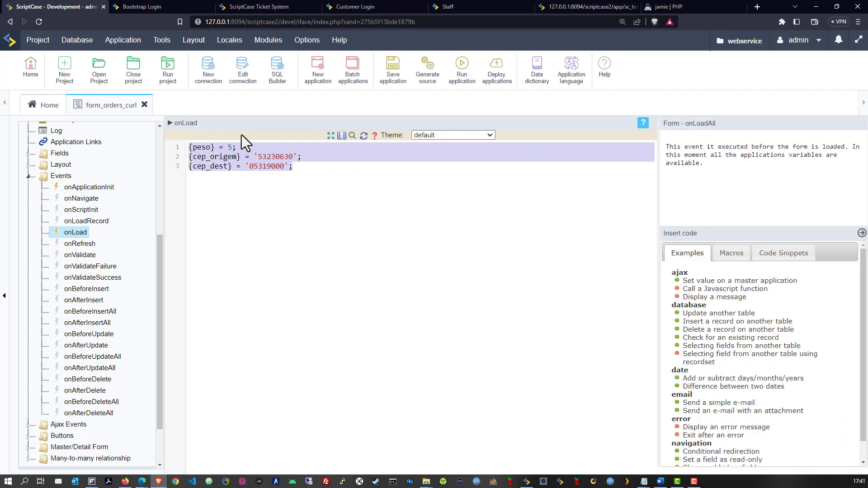
mouse_move(219, 191)
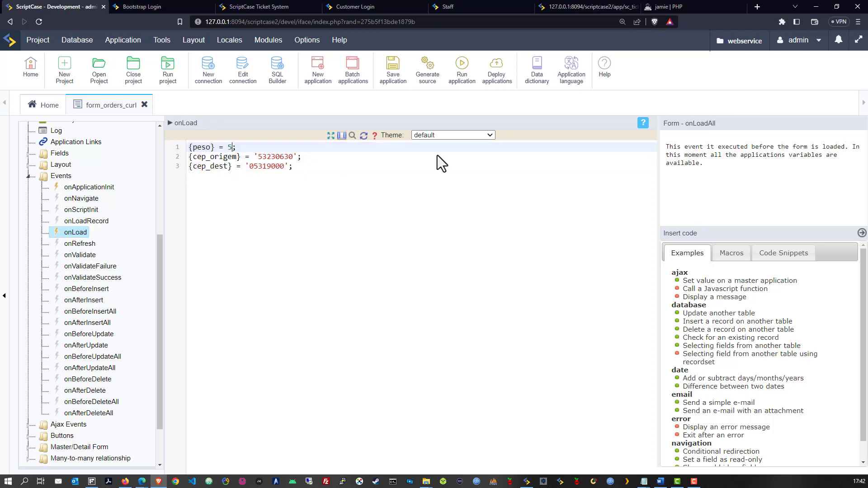
- Run the Calcular Frete form, prefilled with both CEP codes and weight 5
click(427, 69)
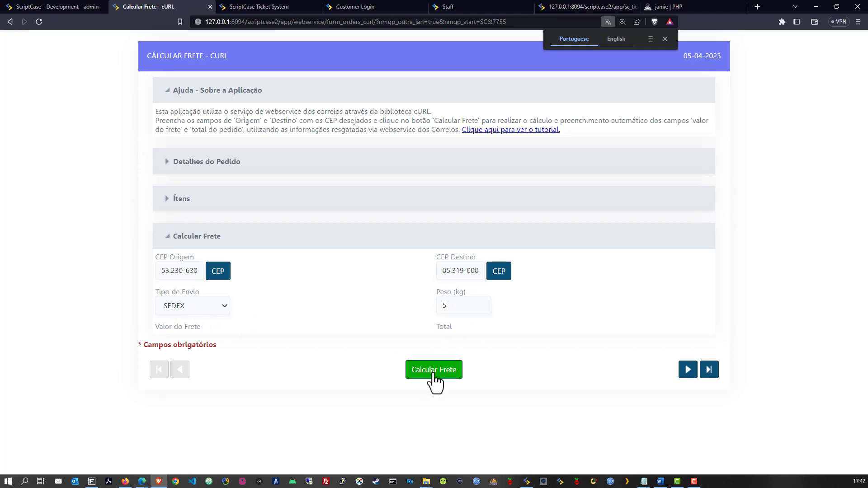
mouse_move(368, 353)
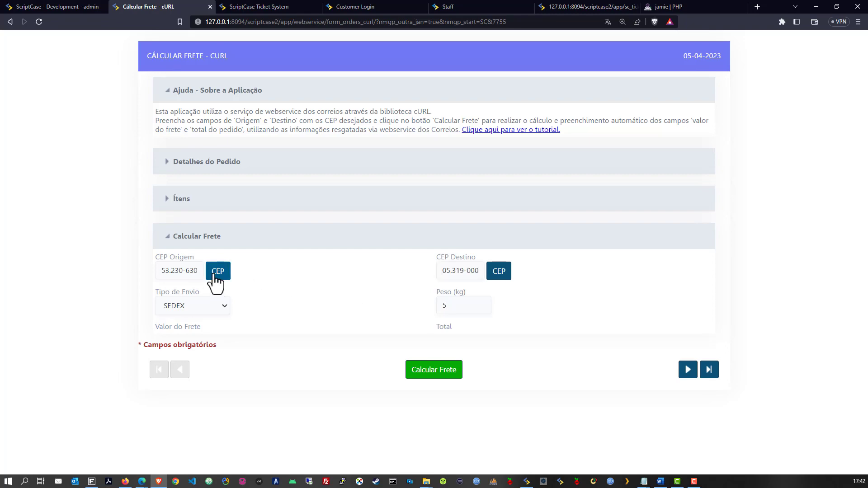
click(217, 271)
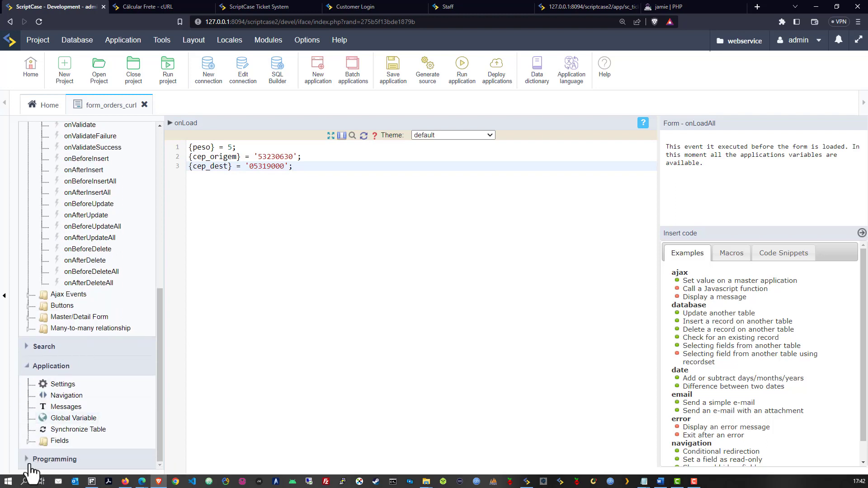
- Open the getFrete PHP method and read through its sc_webservice Correios call
click(55, 459)
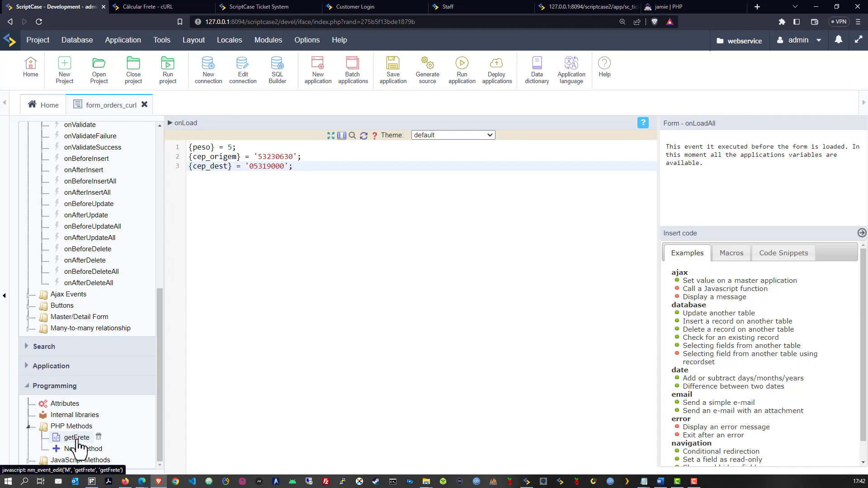
click(77, 438)
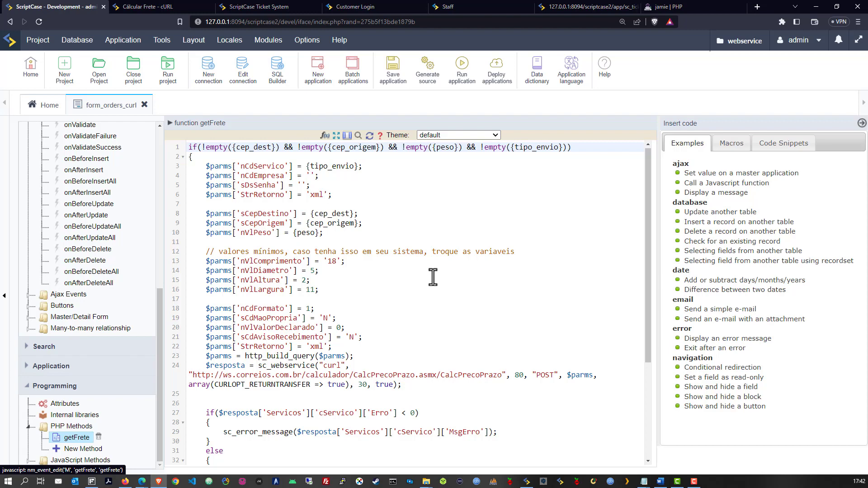
mouse_move(431, 276)
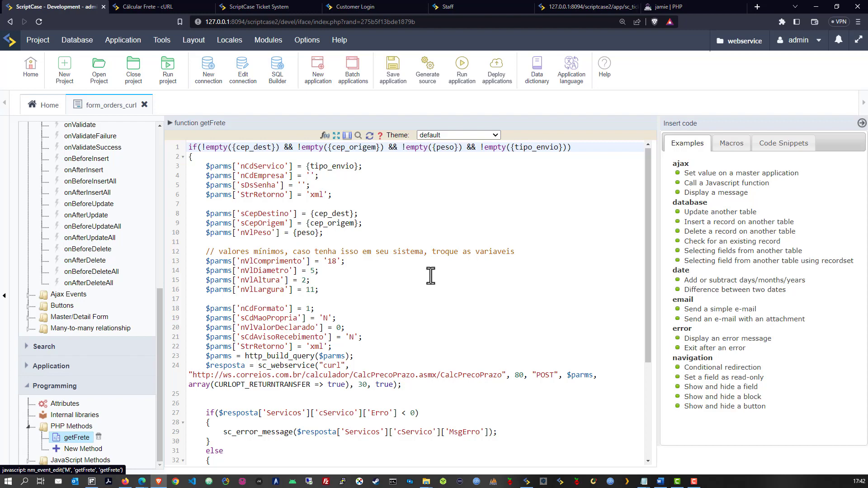
scroll(down, 3)
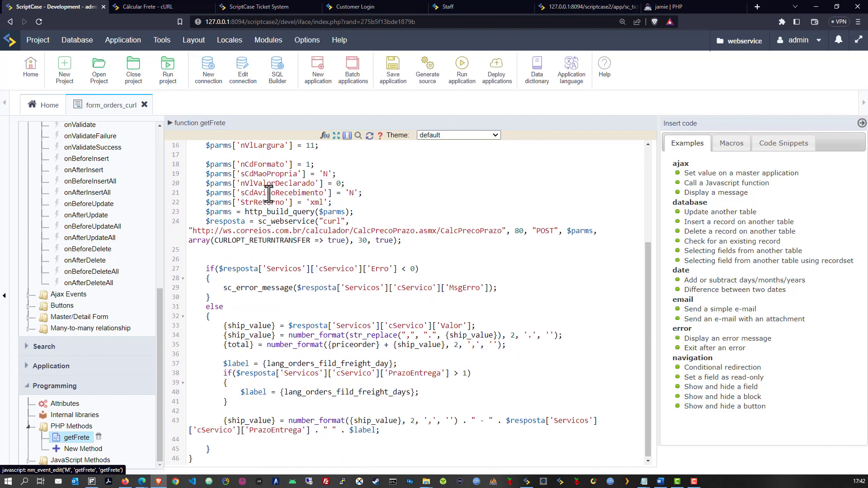
click(266, 183)
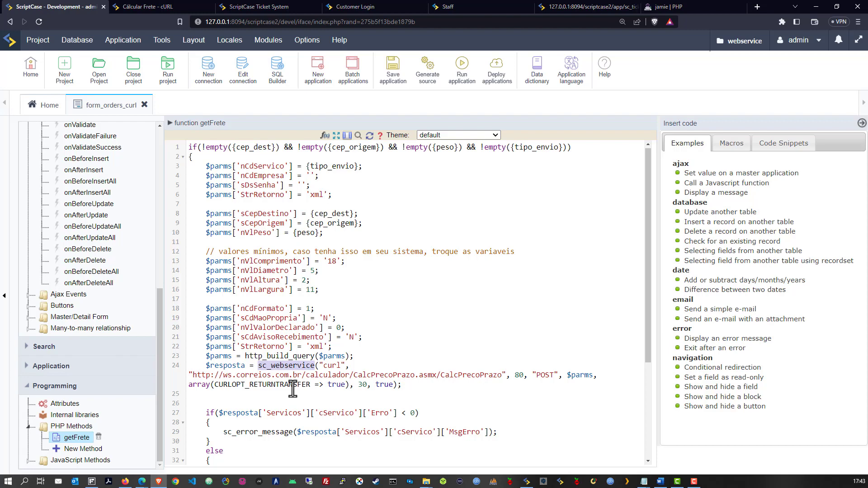
click(382, 299)
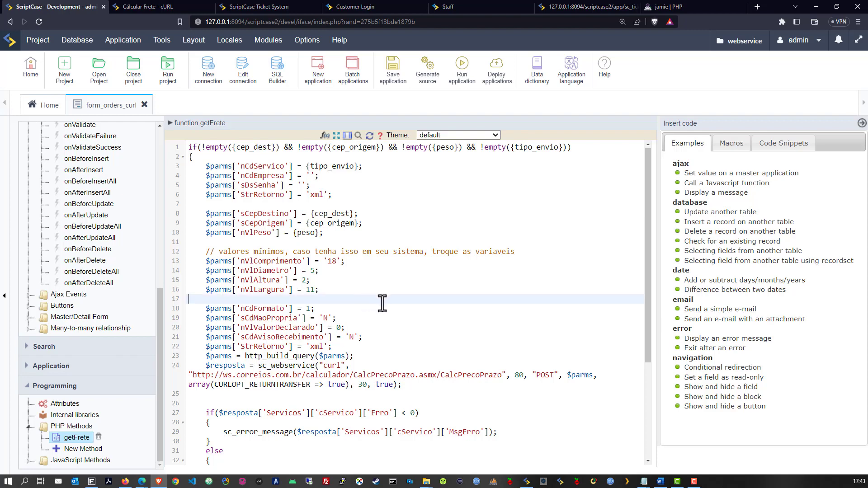
scroll(down, 3)
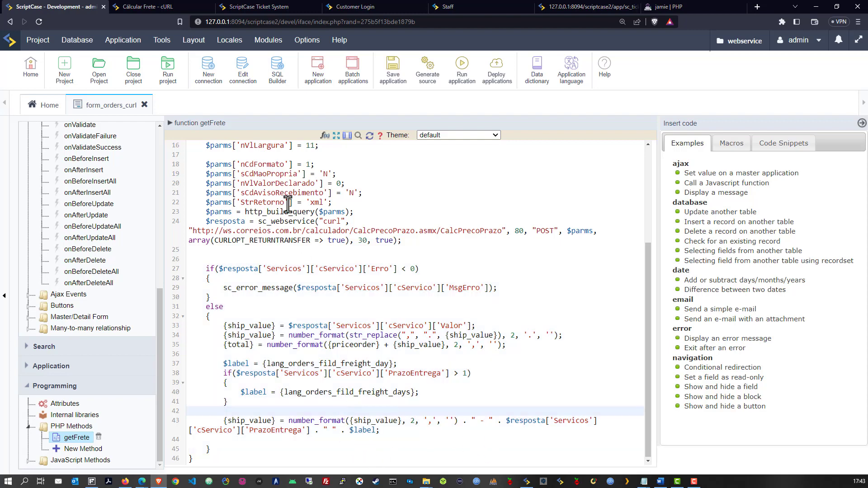
- Close form_orders_curl and open get_paypal_balance's onLoad event with the PayPal API credentials
click(143, 104)
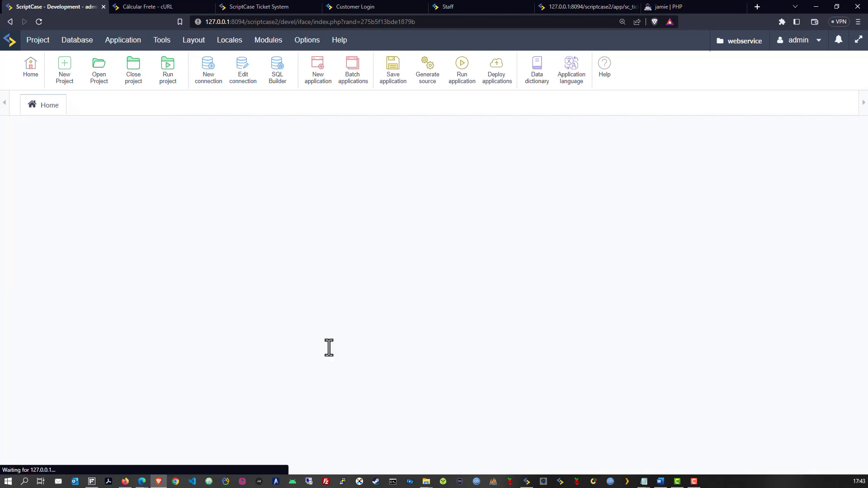
click(55, 250)
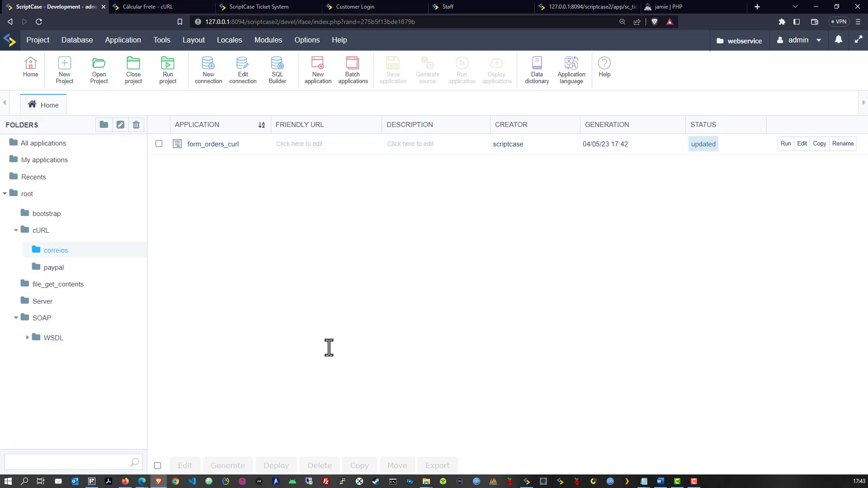
click(54, 267)
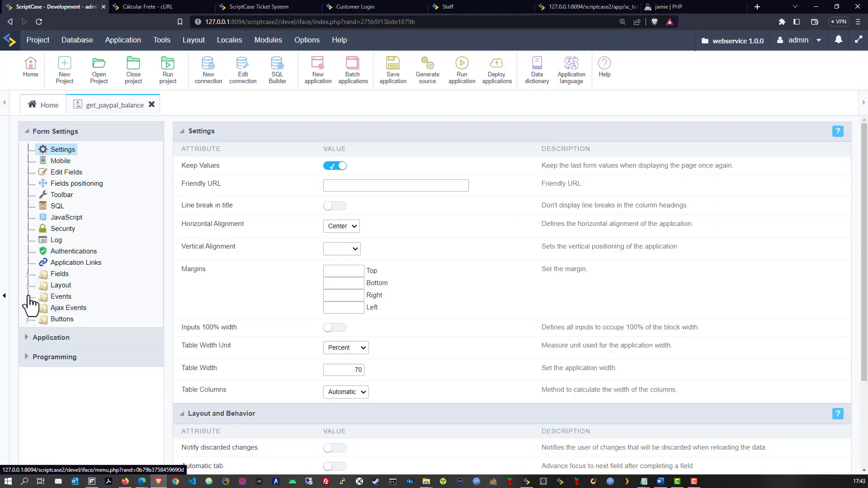
click(60, 296)
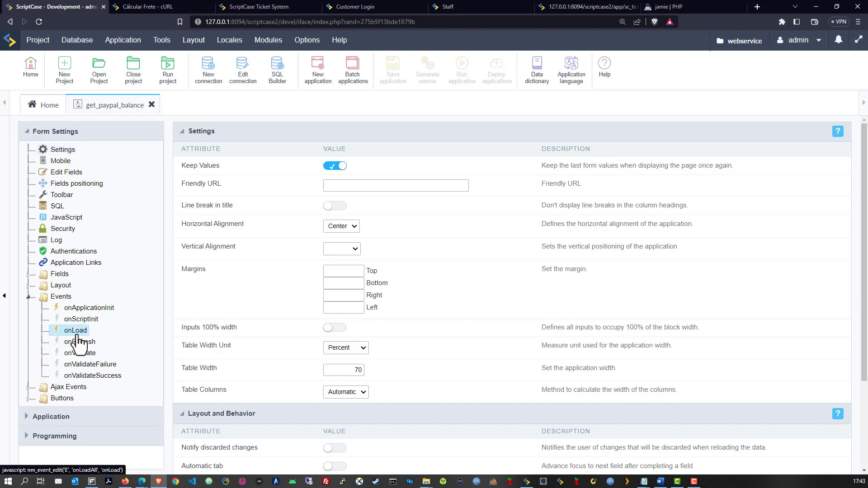
click(75, 330)
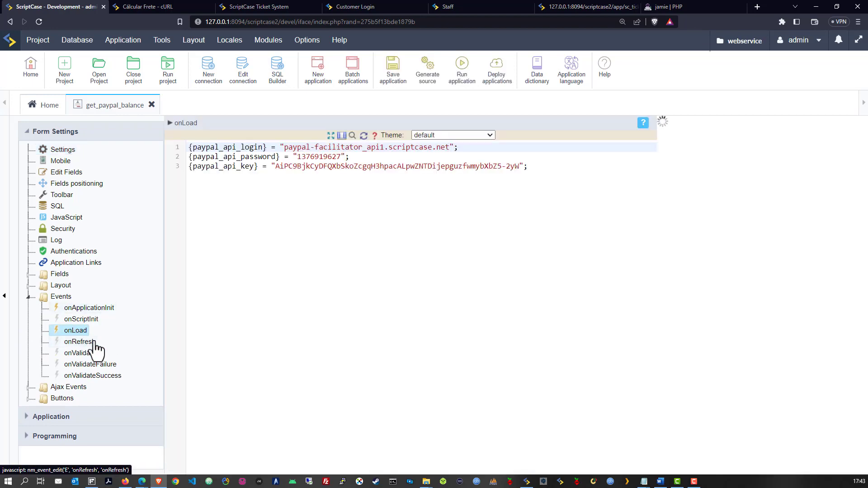
click(75, 330)
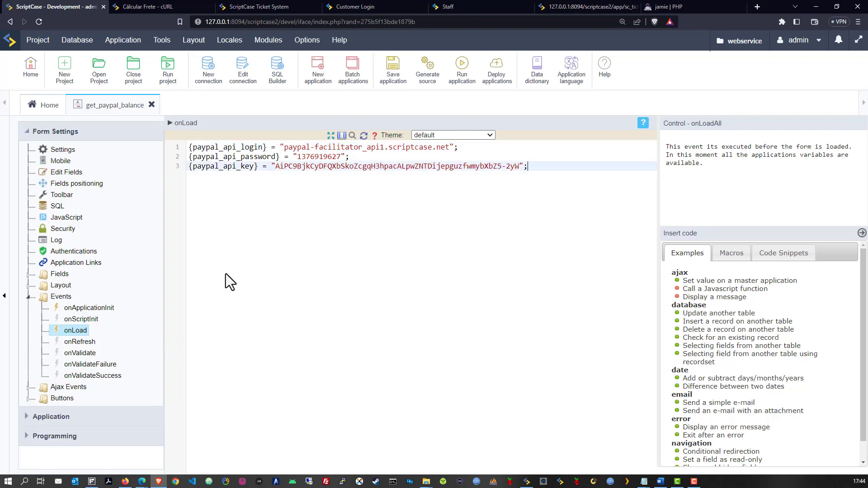
mouse_move(418, 219)
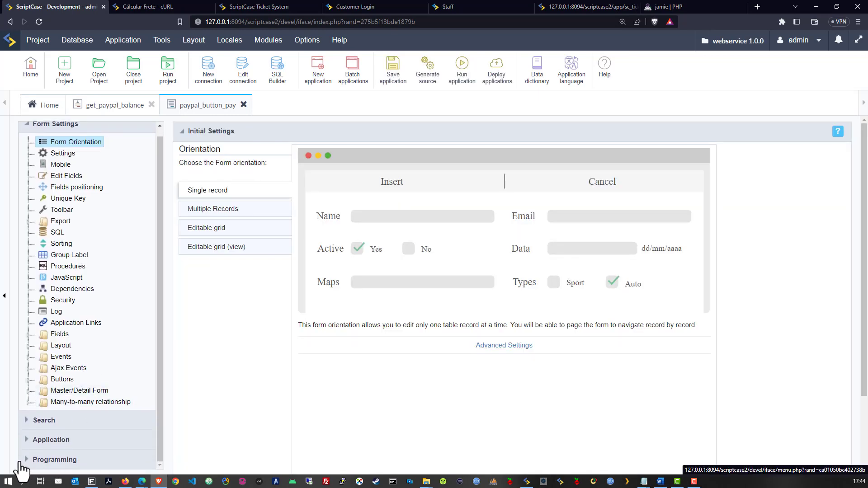
- Read paypal_button_pay's onLoad checkout code handling cancel and return via sc_webservice
scroll(down, 3)
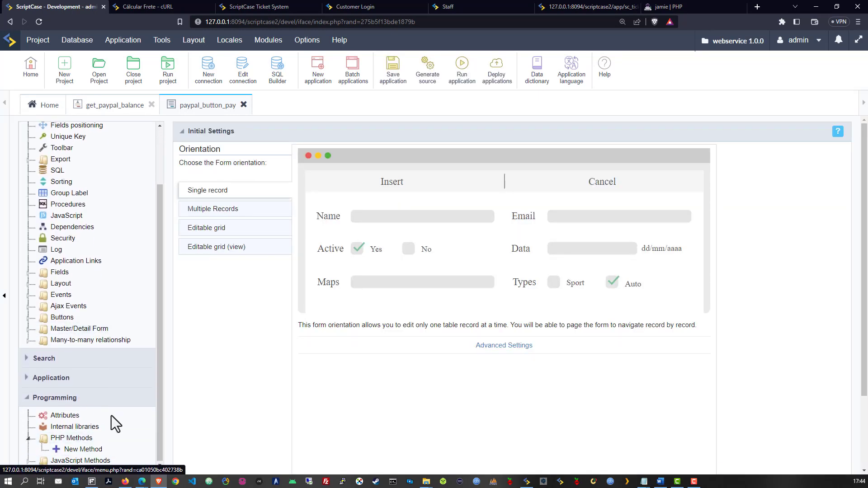
click(60, 294)
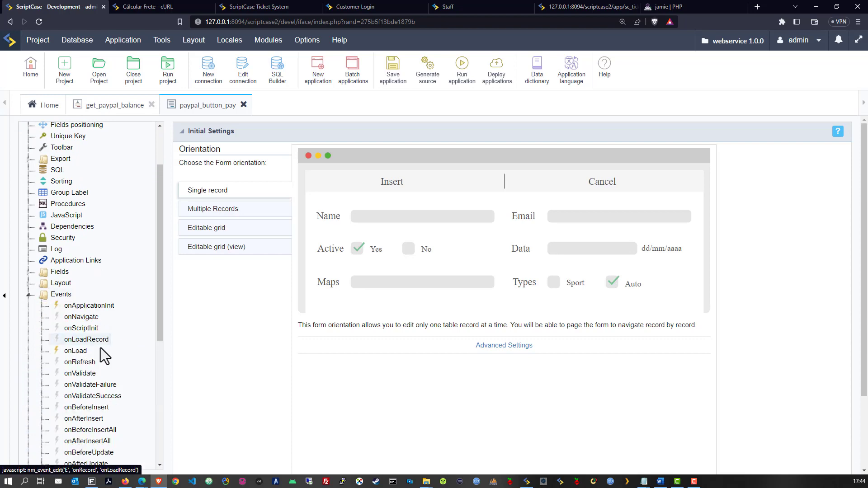
click(76, 350)
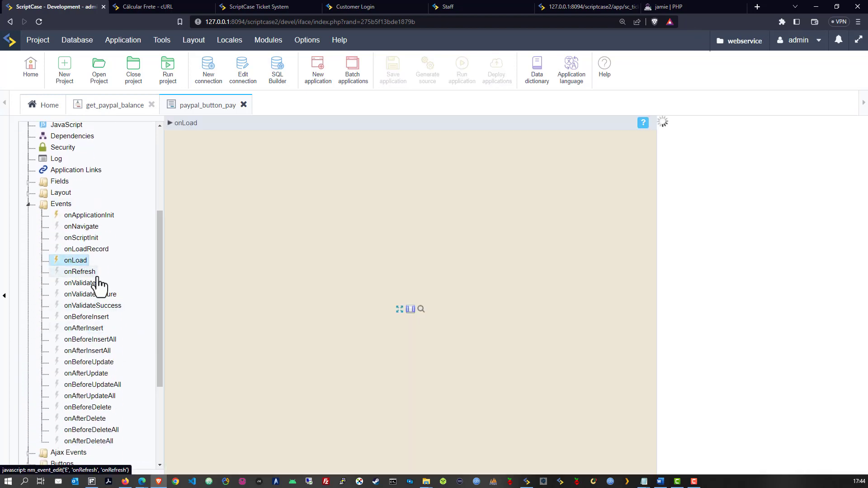
click(76, 261)
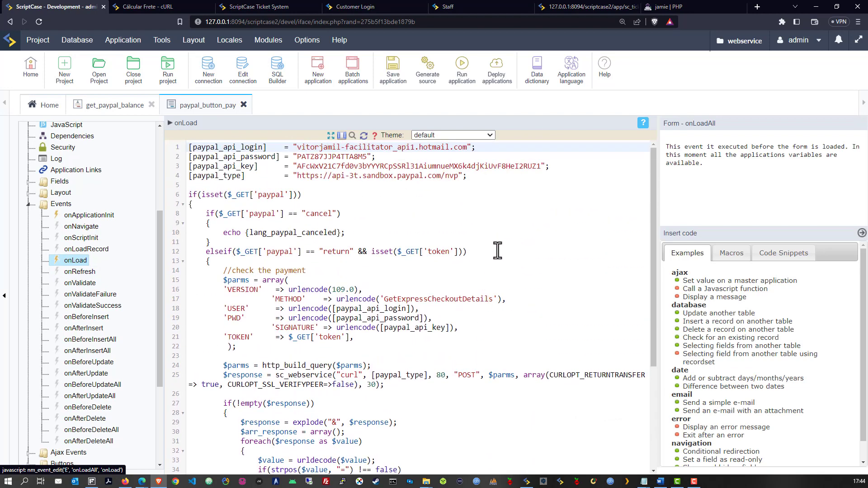
mouse_move(494, 211)
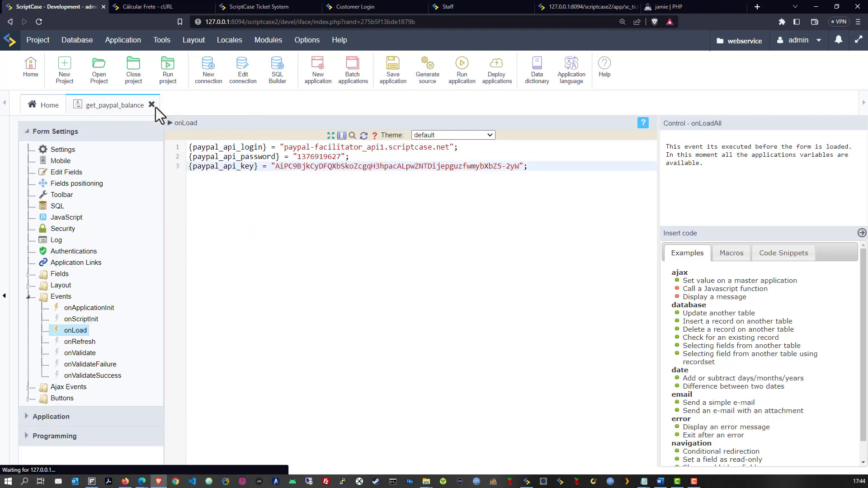
- Close get_paypal_balance and go Home to the bootstrap folder's login applications
click(151, 106)
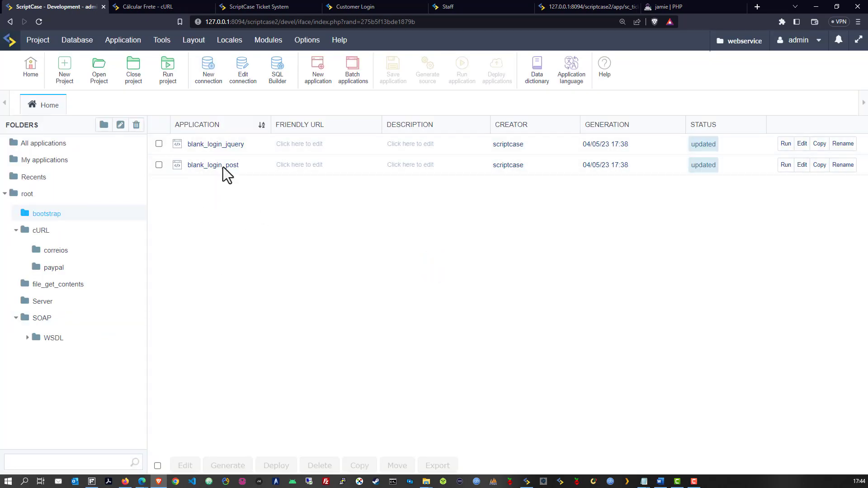
mouse_move(215, 144)
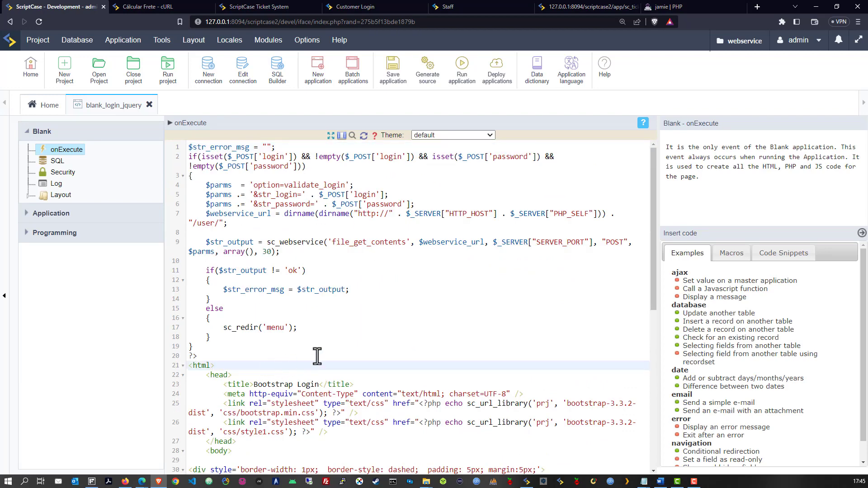
mouse_move(69, 150)
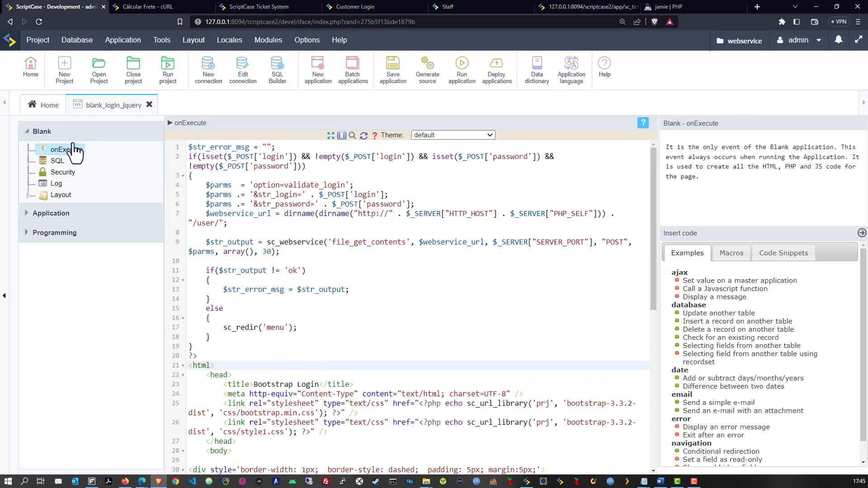
click(49, 104)
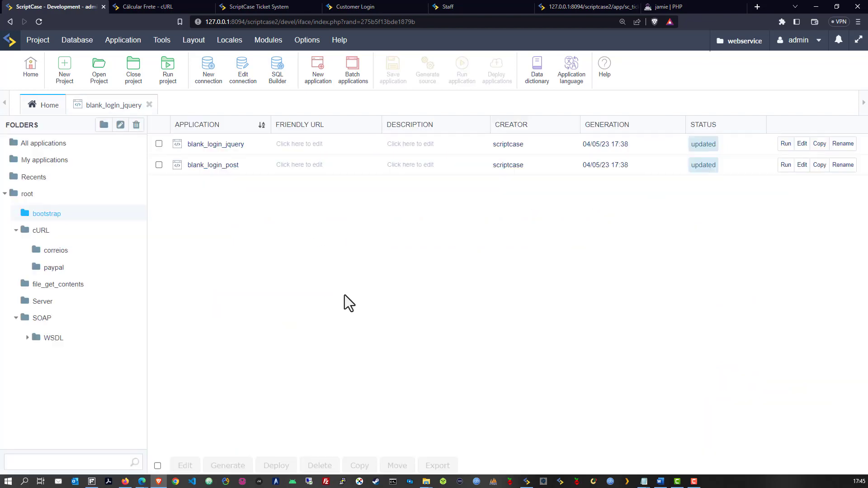
- Open form_orders_soap from the SOAP WSDL correios folder
click(54, 338)
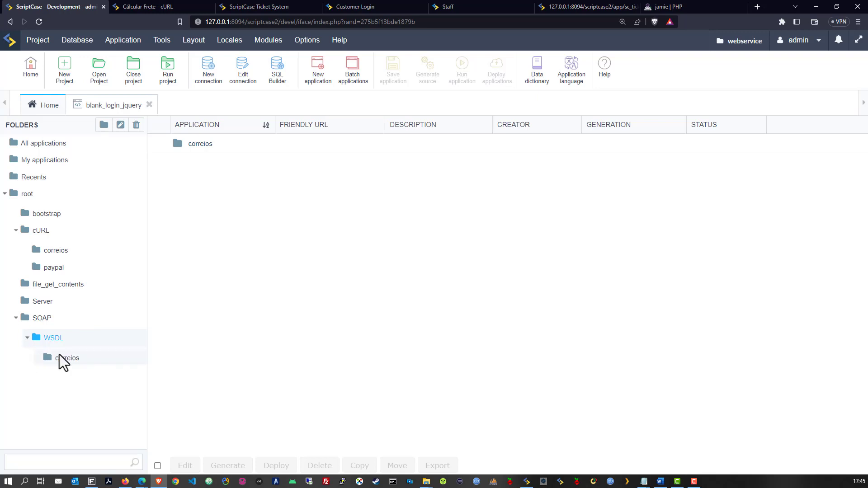
click(67, 357)
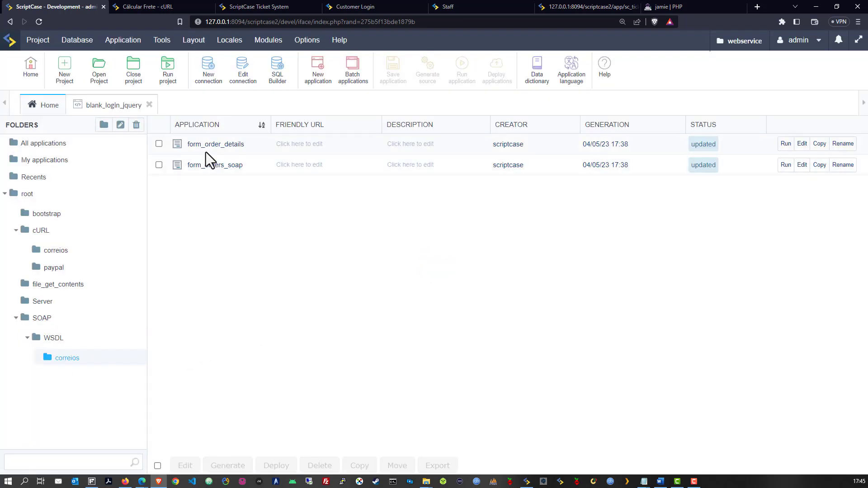
double_click(213, 165)
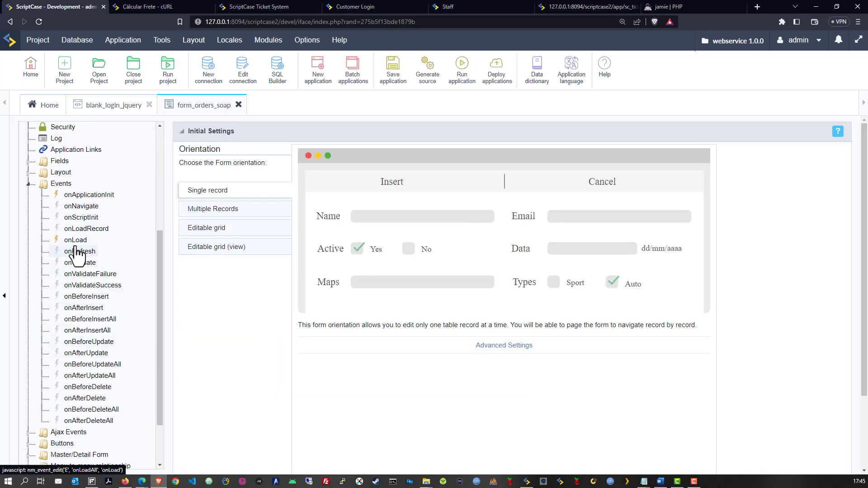
- View onApplicationInit, then the getFrete PHP method calling the Correios WSDL
click(76, 240)
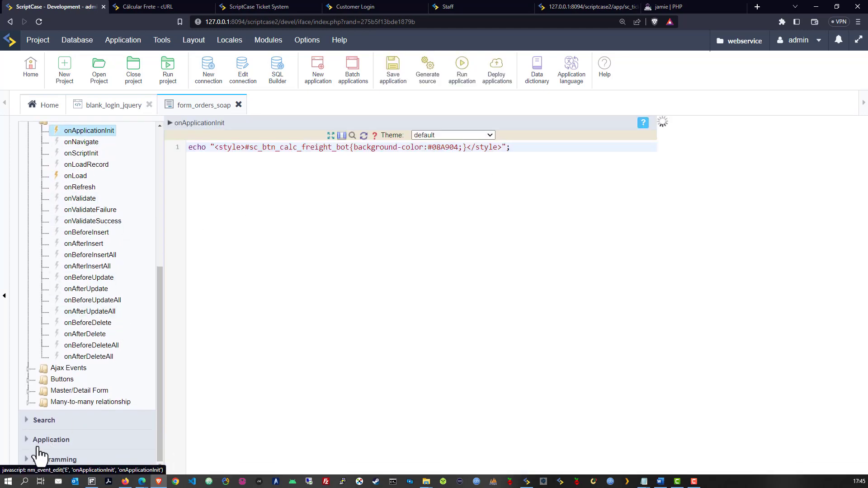
click(57, 459)
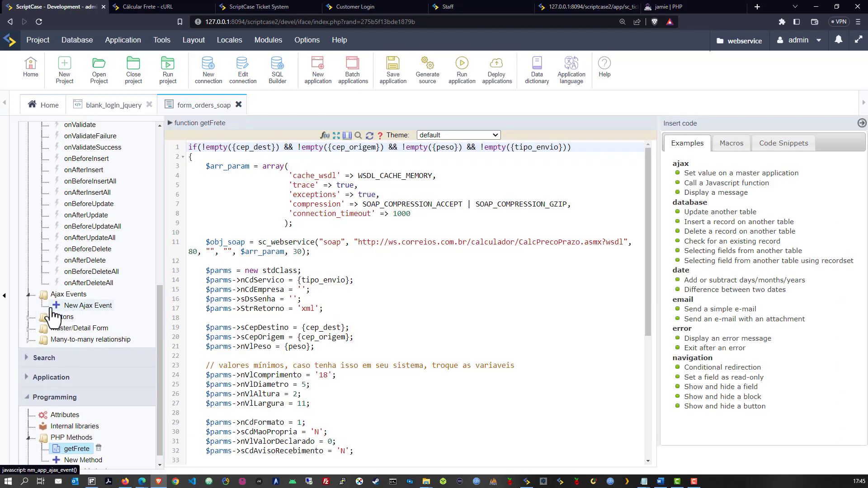
click(61, 305)
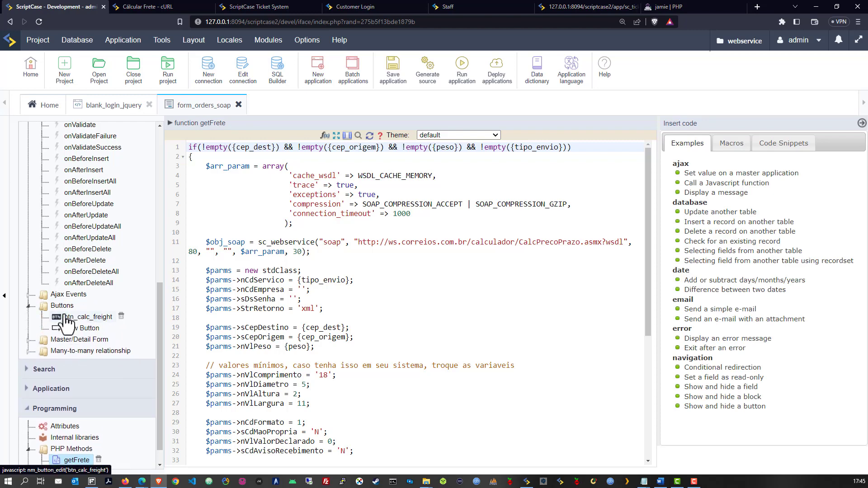
- Inspect the btn_calc_freight Ajax button, whose PHP code calls getFrete()
click(87, 316)
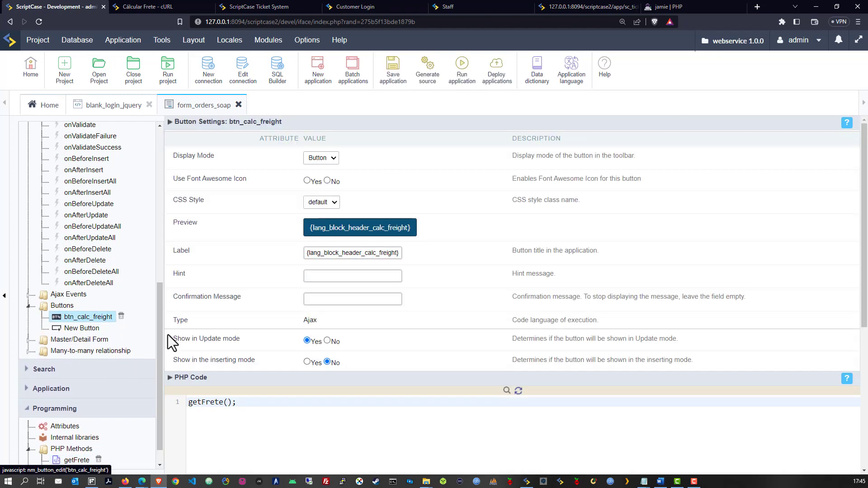
scroll(down, 3)
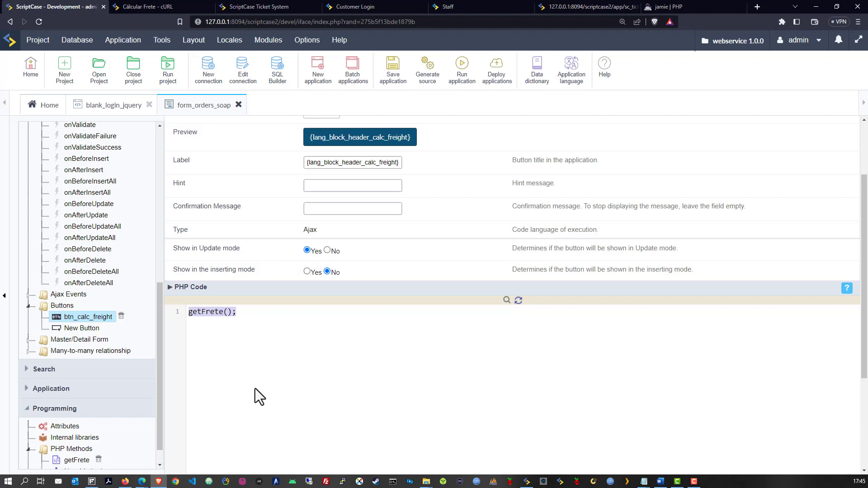
mouse_move(335, 370)
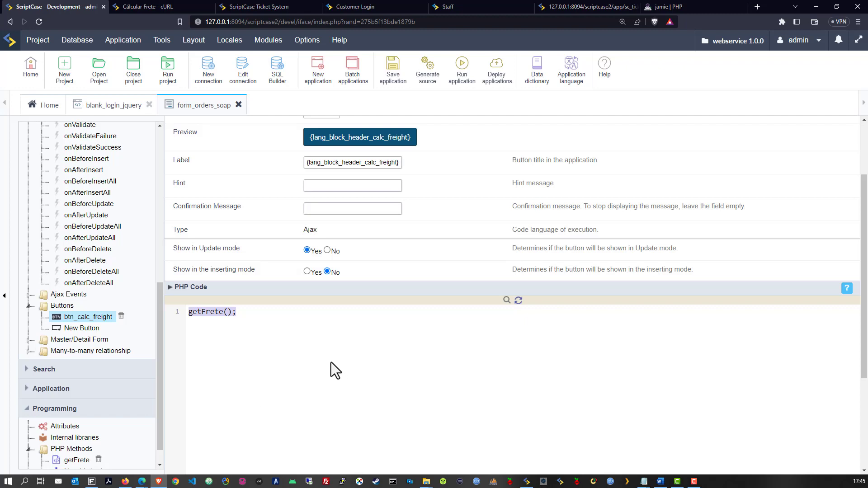
mouse_move(98, 310)
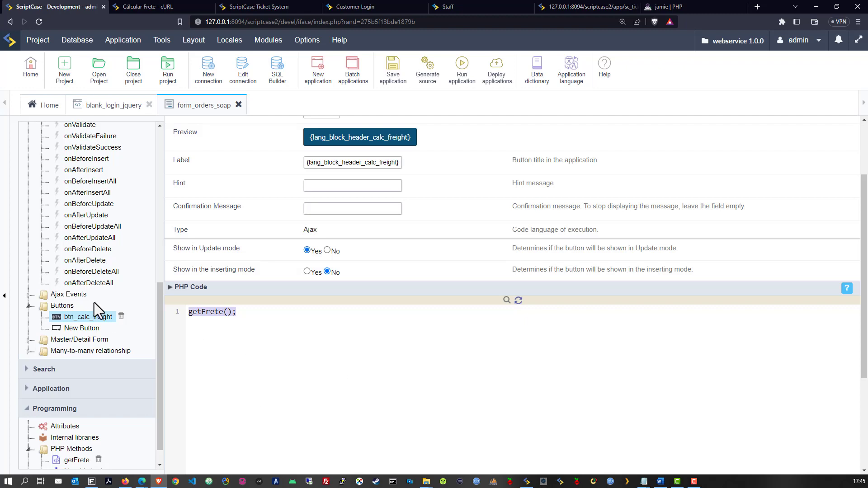
mouse_move(53, 336)
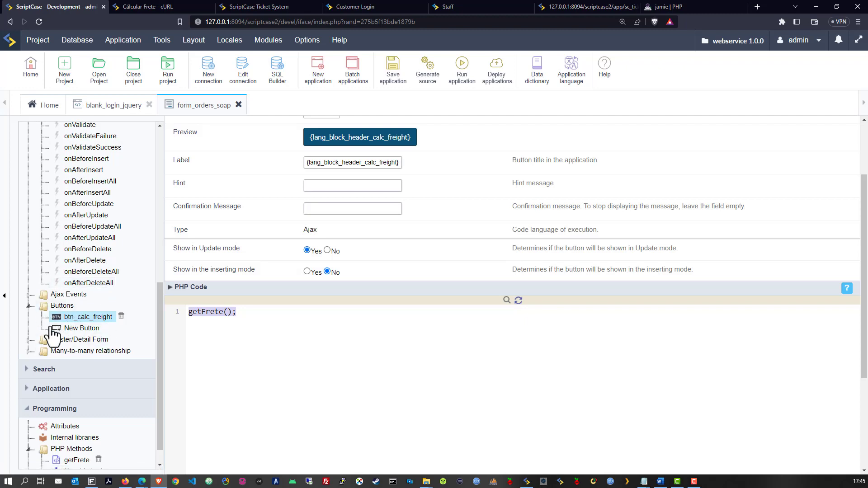
mouse_move(240, 332)
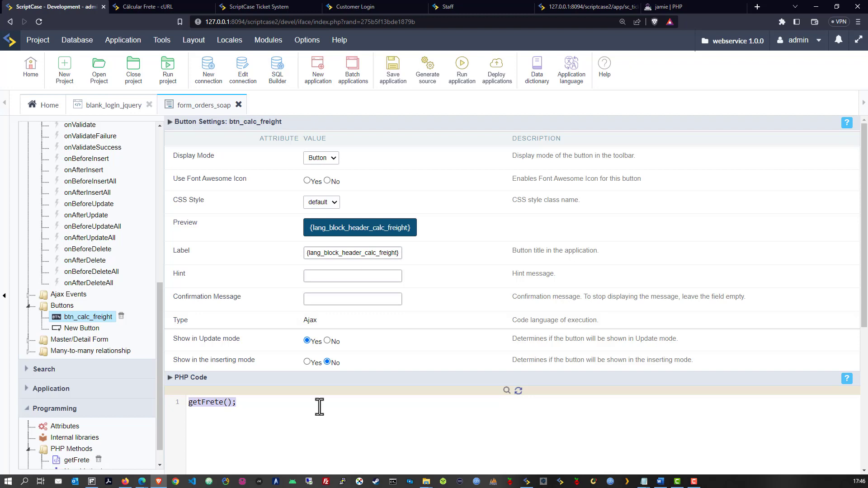
mouse_move(375, 394)
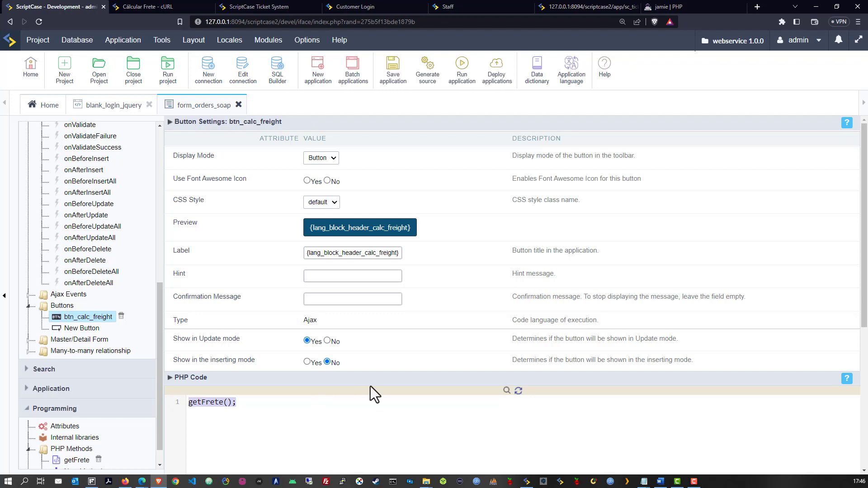
mouse_move(197, 106)
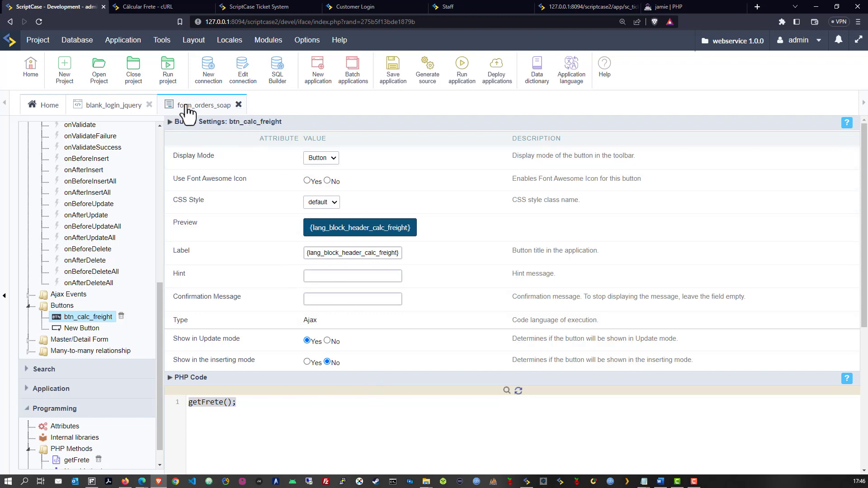
- Open the Server folder's qrcode app and view its phpqrcode onExecute code
click(239, 105)
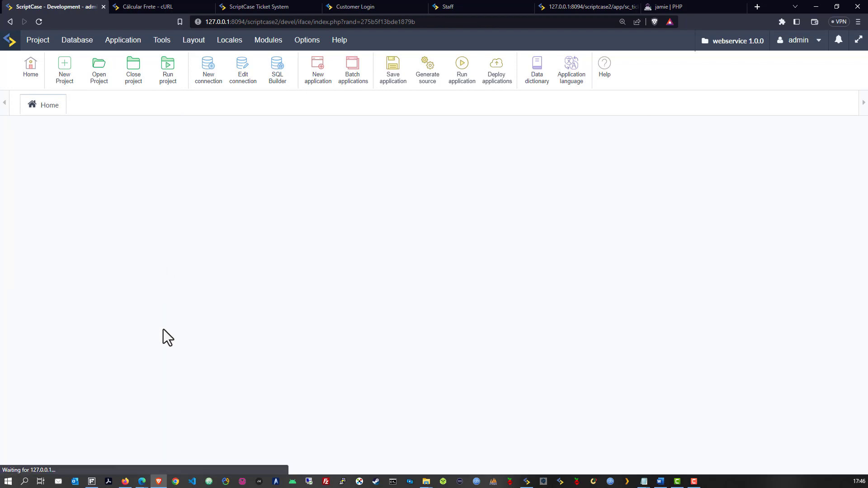
click(67, 357)
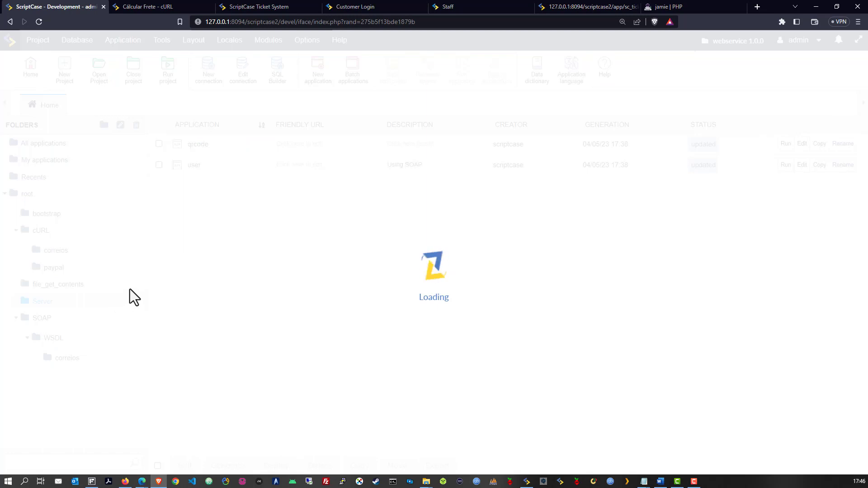
click(42, 301)
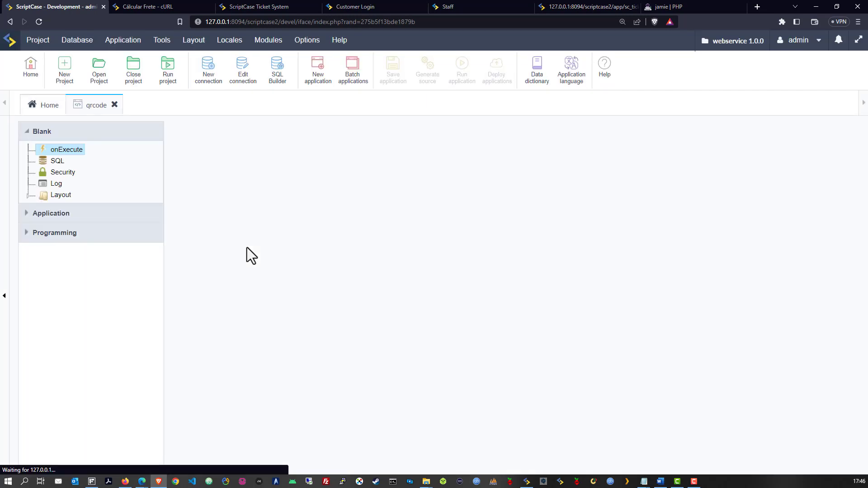
click(66, 149)
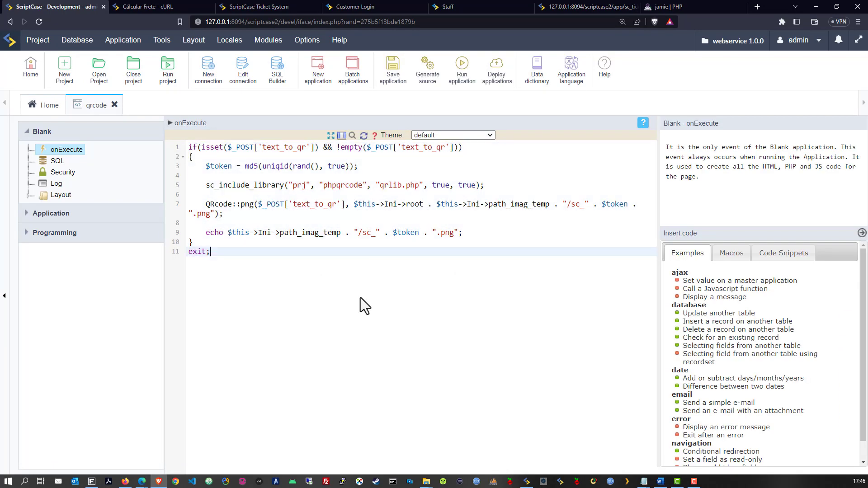
mouse_move(52, 254)
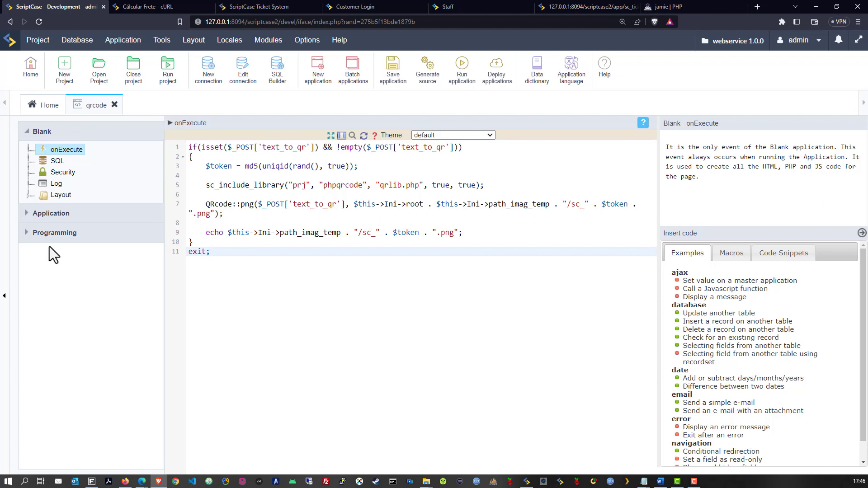
click(55, 233)
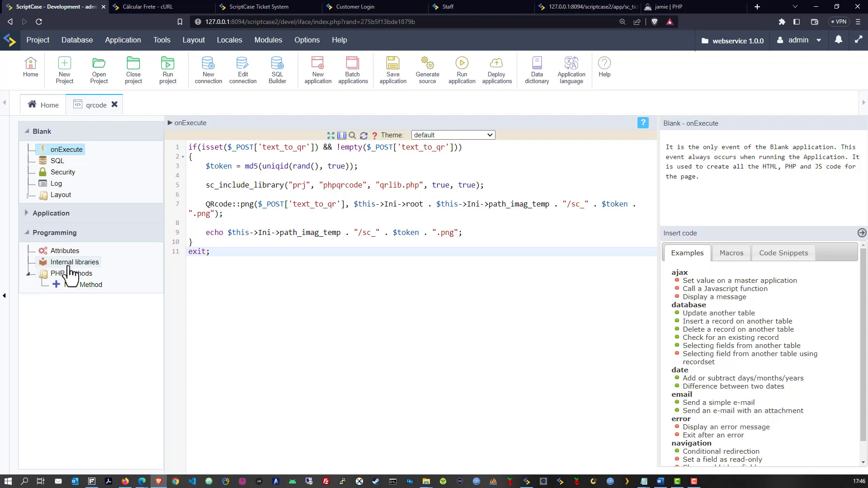
- Check qrcode's internal libraries, then run the WEBSERVICE menu in the browser
click(74, 262)
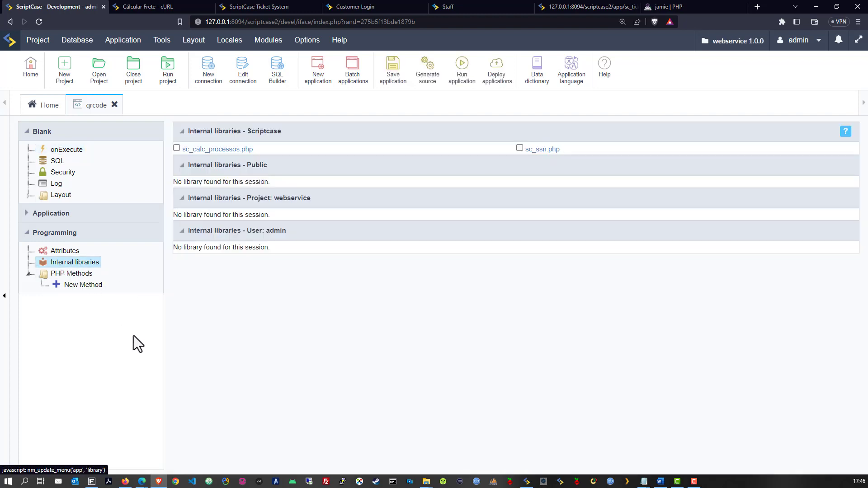
mouse_move(193, 299)
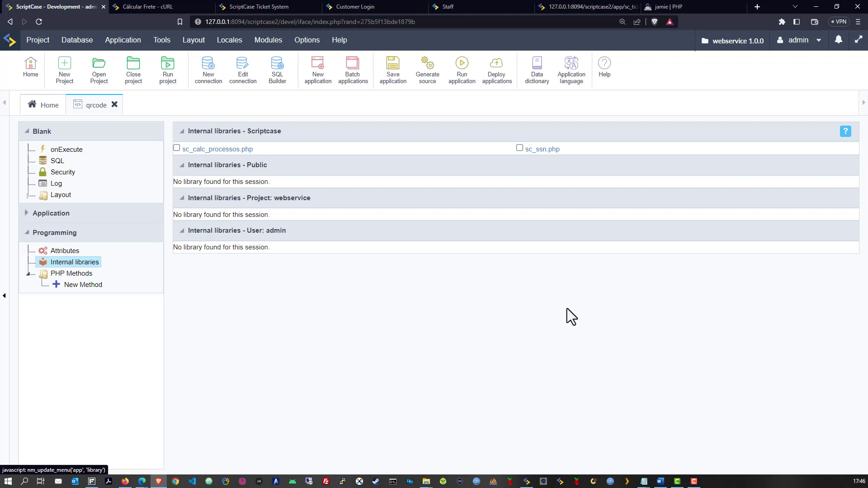
click(161, 6)
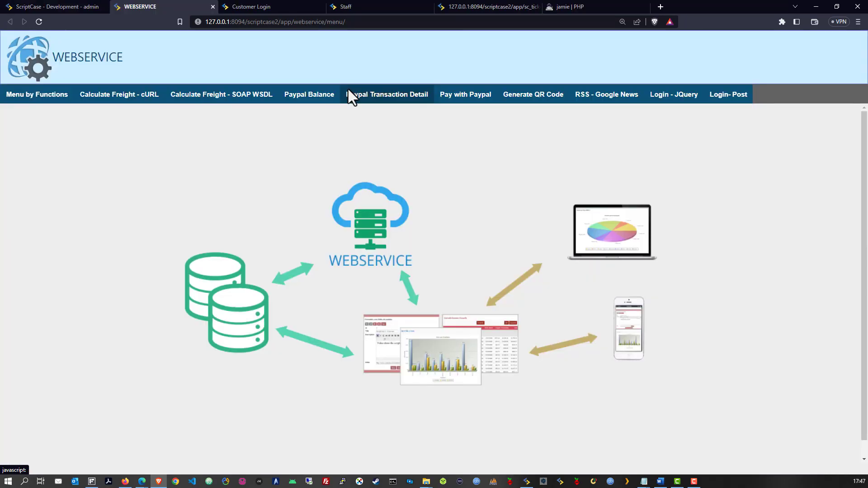